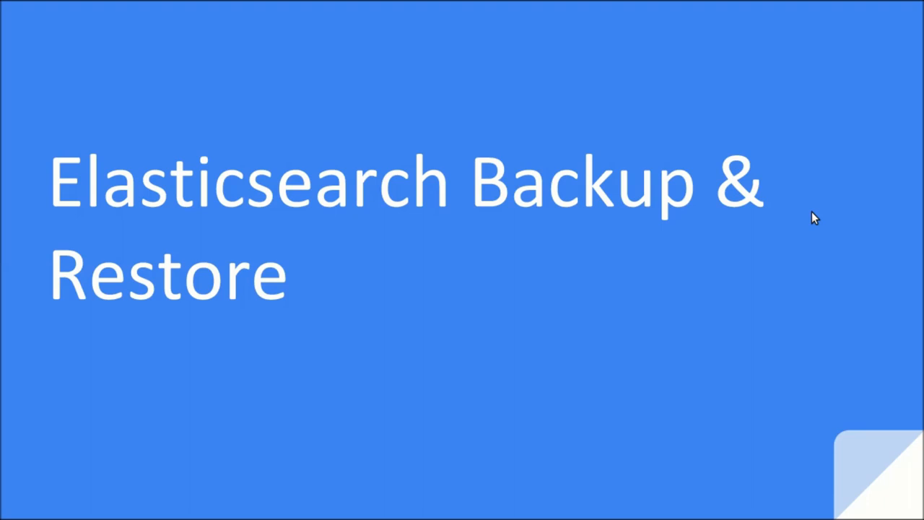
Advance the presentation from the title slide to the Snapshot slide.
click(114, 486)
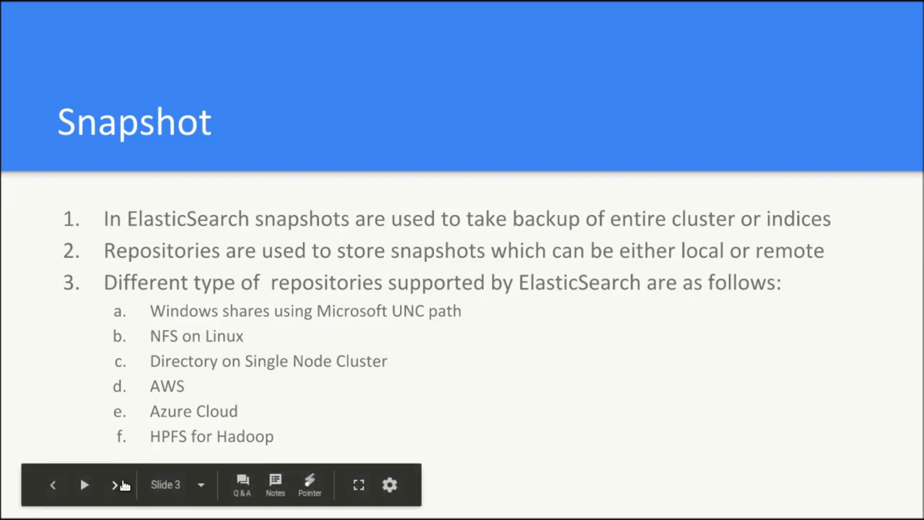
Create the elasticsearchbackup directory inside elasticsearch-2.3.3 with mkdir.
click(113, 485)
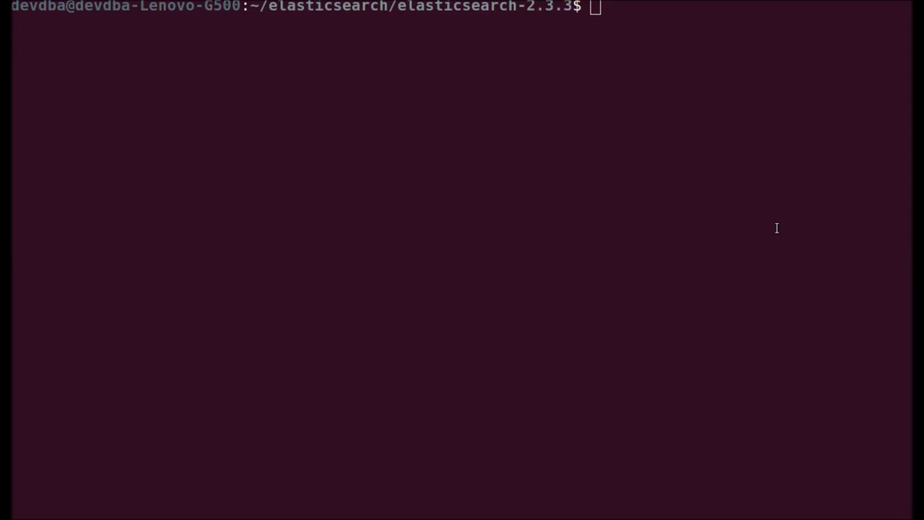
mouse_move(788, 176)
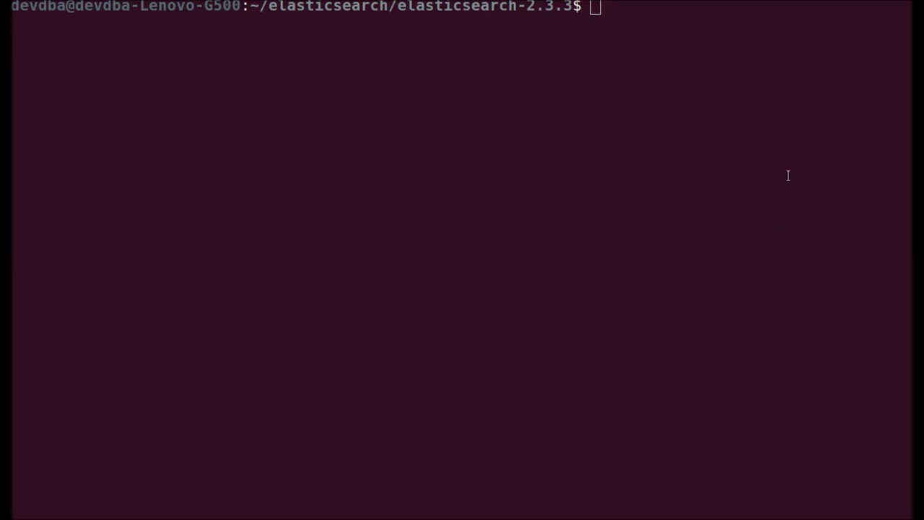
text(mkdir)
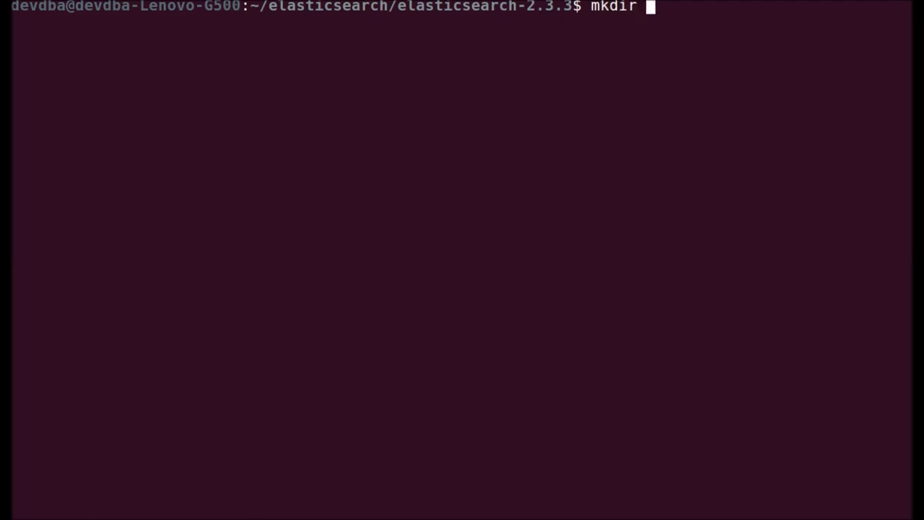
text(ela)
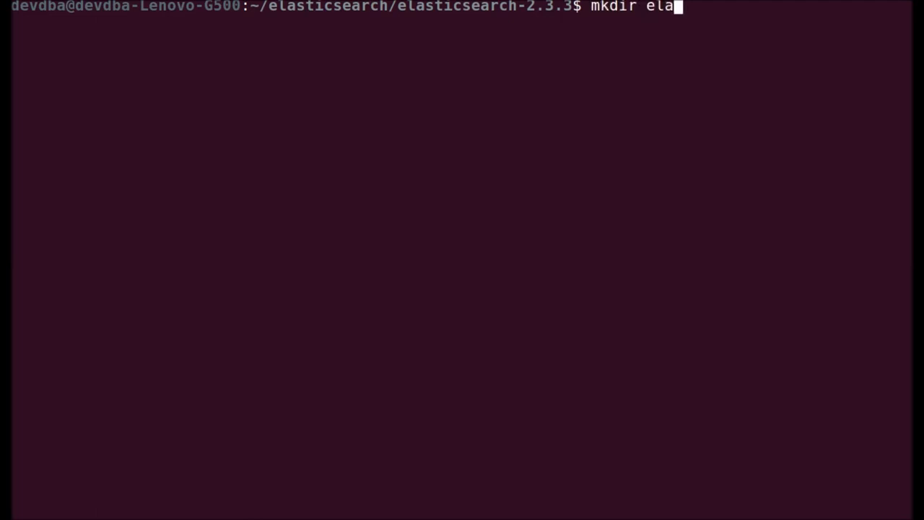
text(stic)
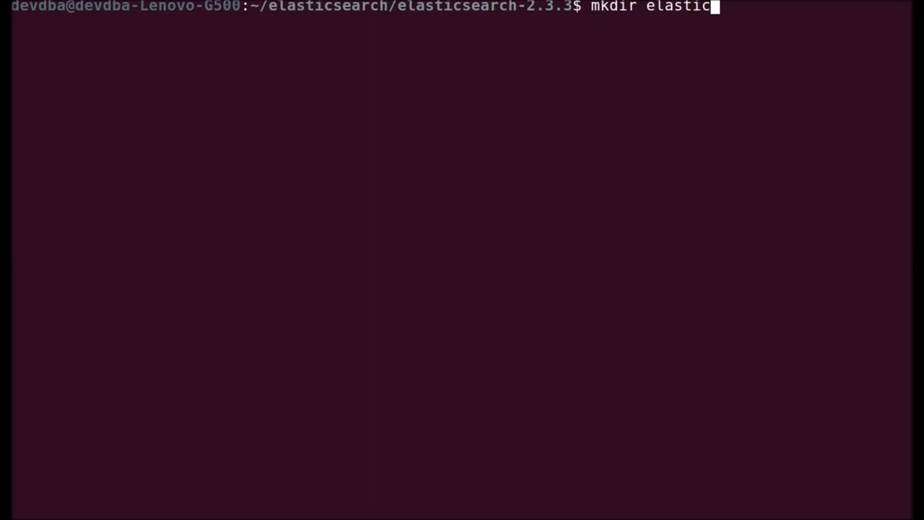
text(searchnb)
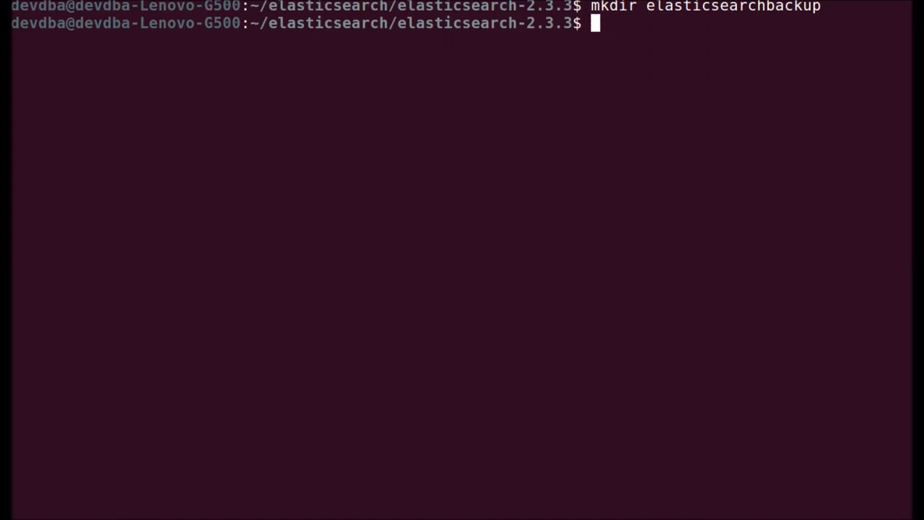
Enter the elasticsearchbackup folder and show its full path with pwd.
text(cd ./elasticsearchbackup/)
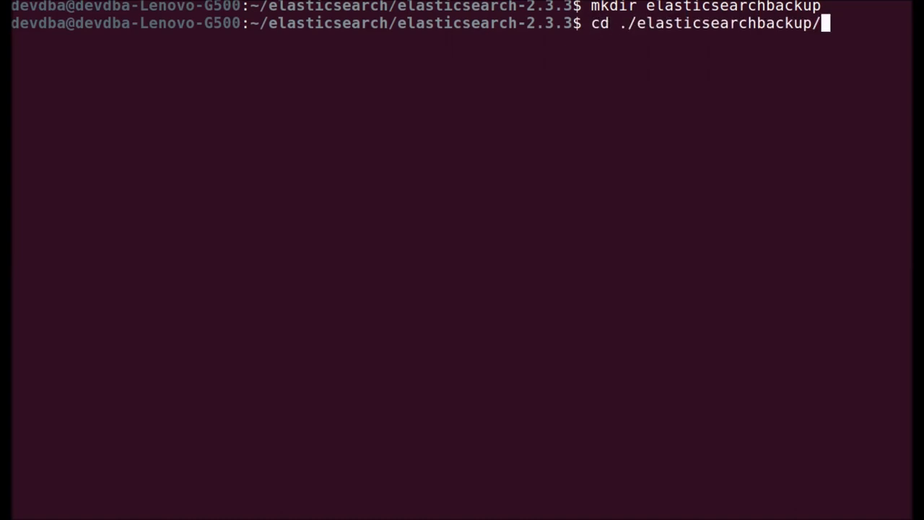
text(pwd)
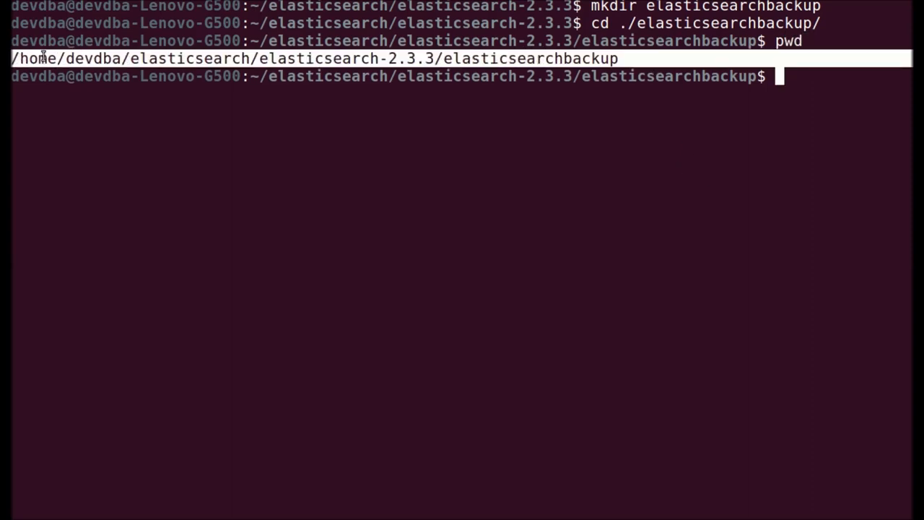
mouse_move(370, 104)
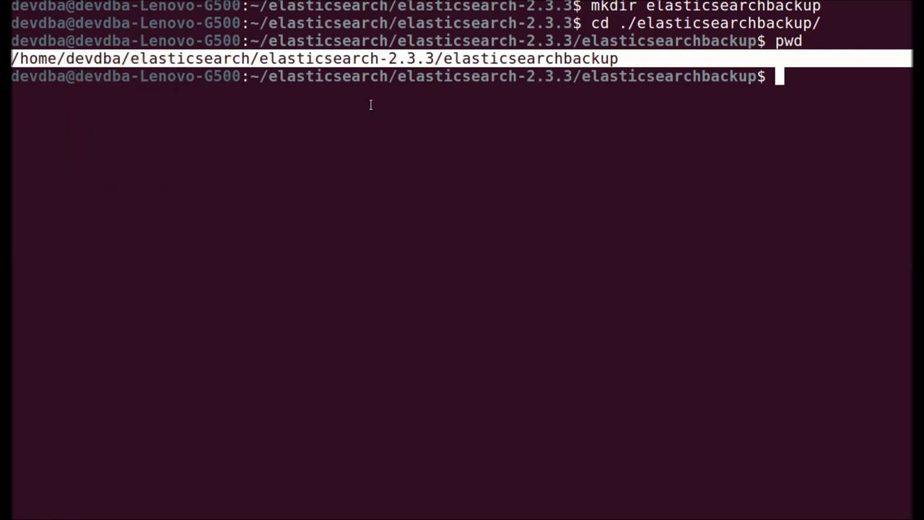
Return to elasticsearch-2.3.3, move into the config folder and list its files.
text(nano el)
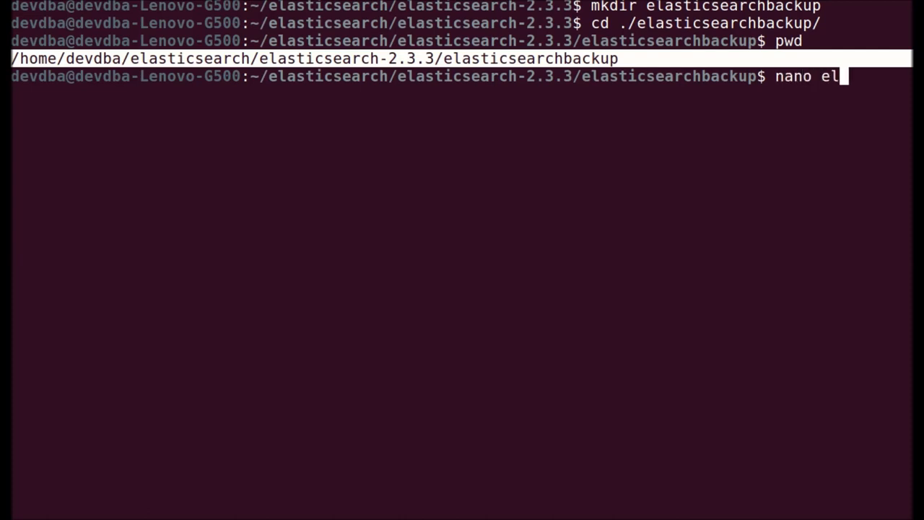
text(as)
text(m)
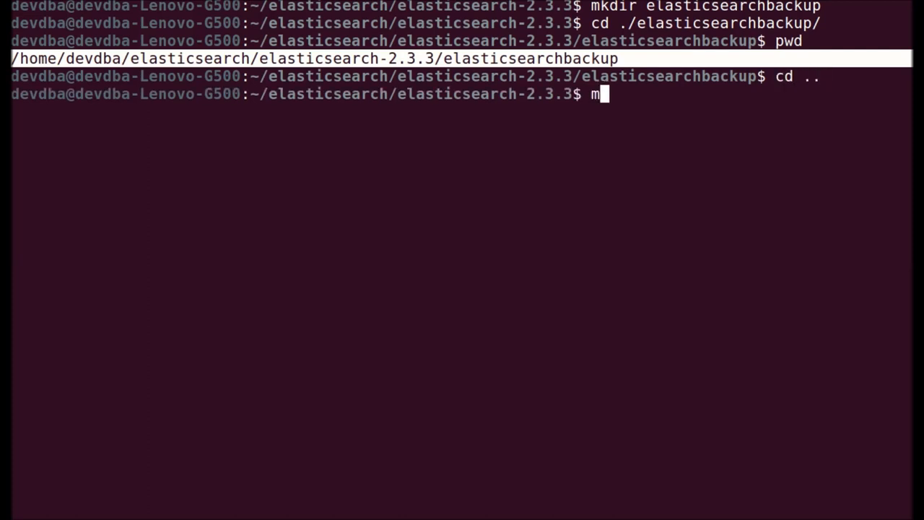
text(ano elasticsearchbackup/)
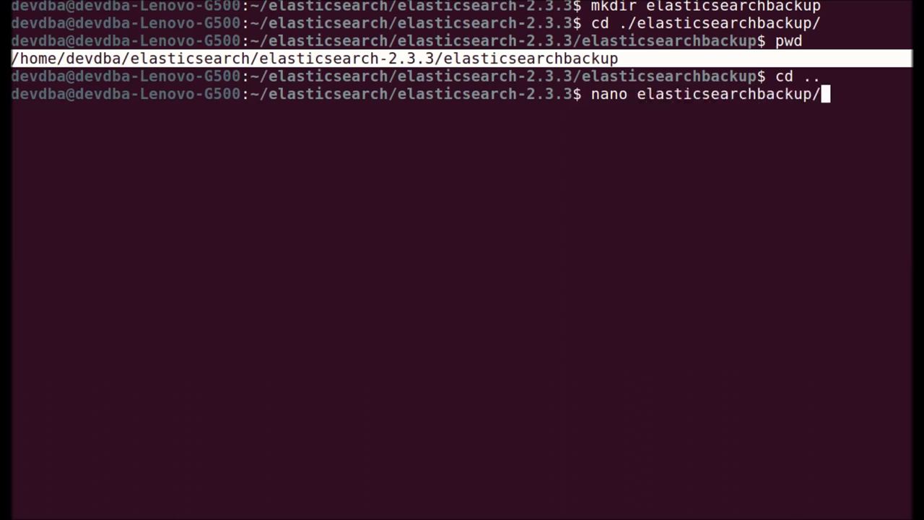
key(BackSpace)
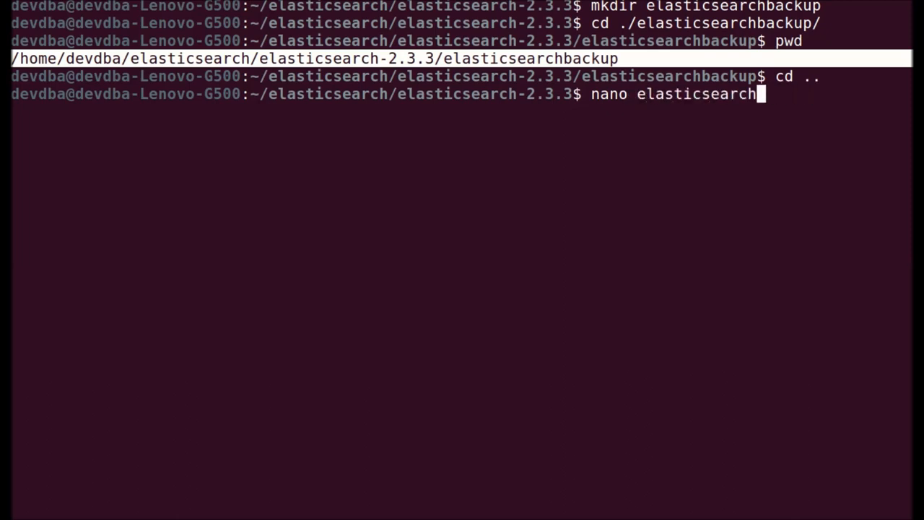
text(.ya)
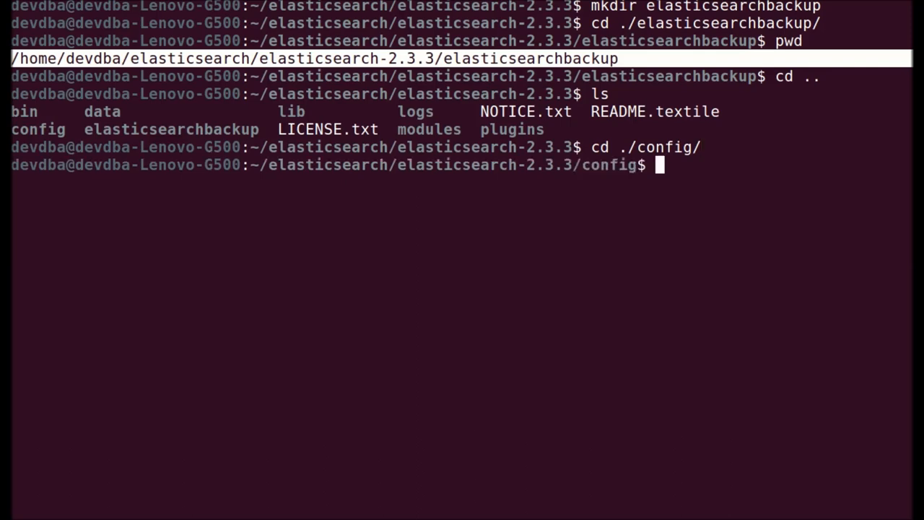
text(ls)
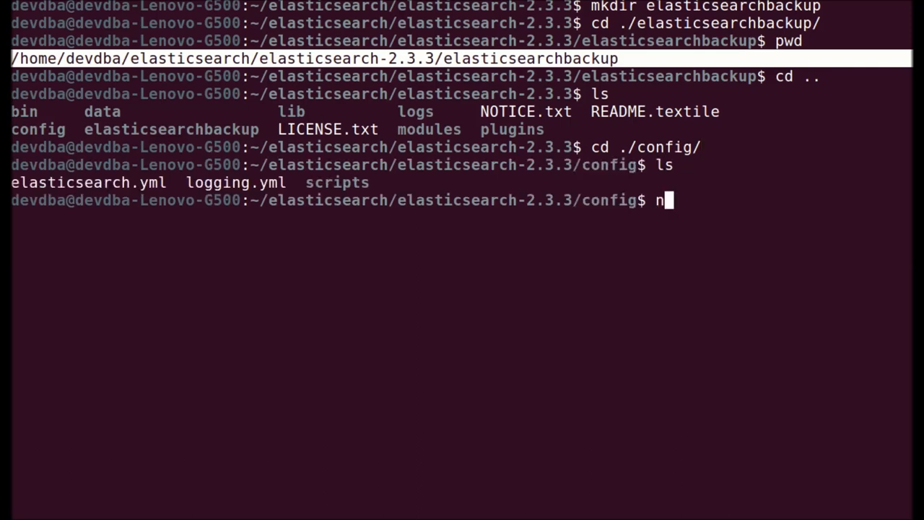
Open elasticsearch.yml in nano and locate the path settings section.
text(ano elasticsearch.yml)
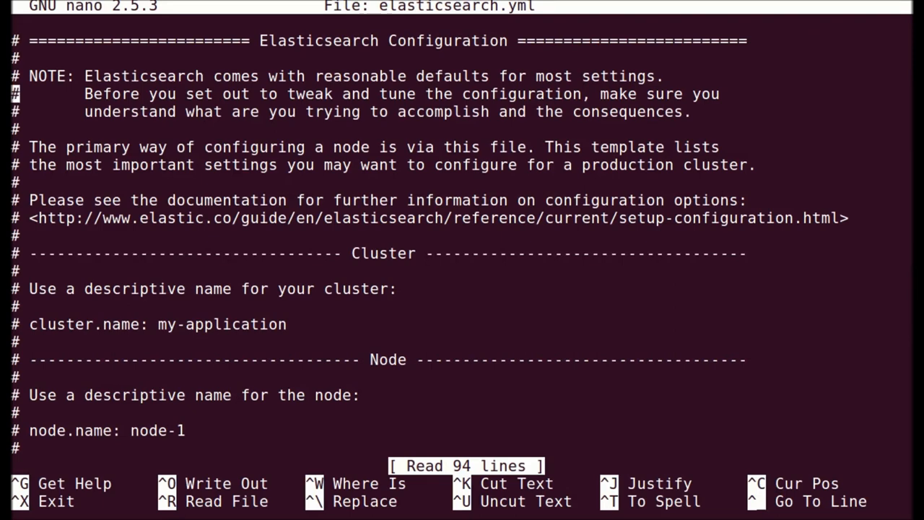
scroll(down, 3)
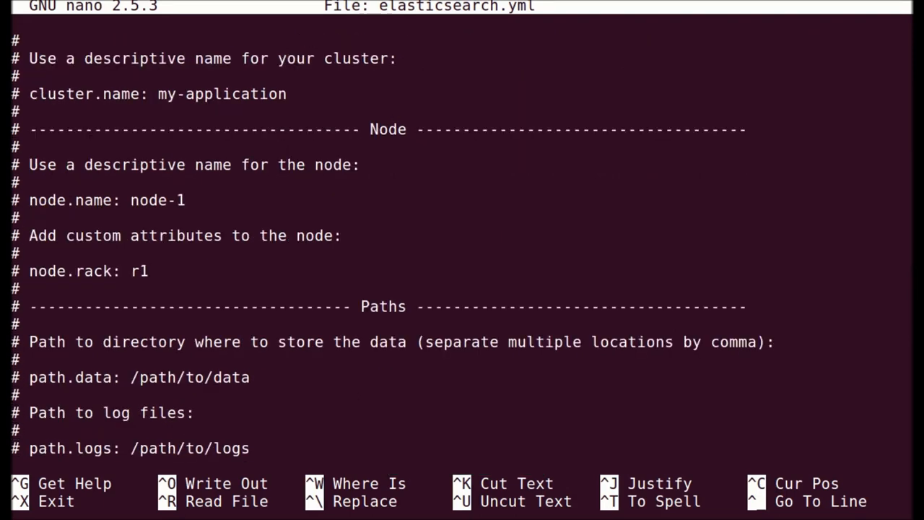
scroll(down, 3)
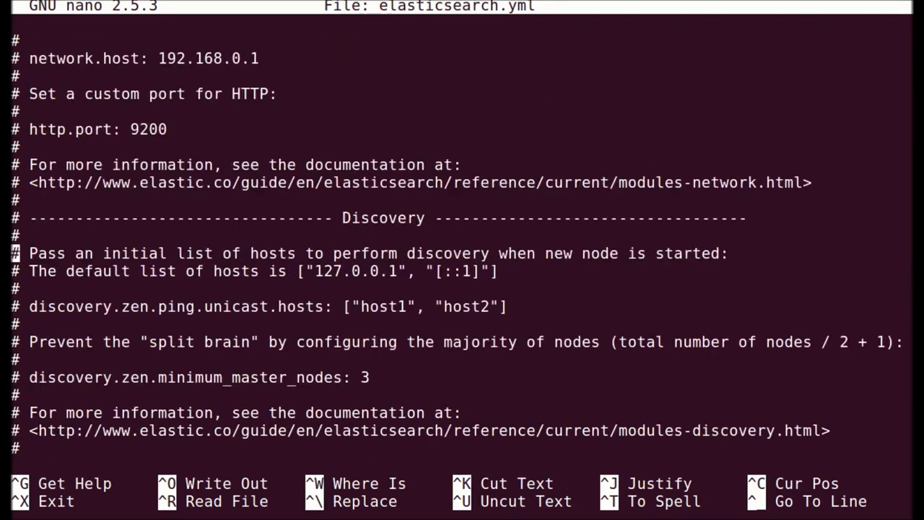
text(w)
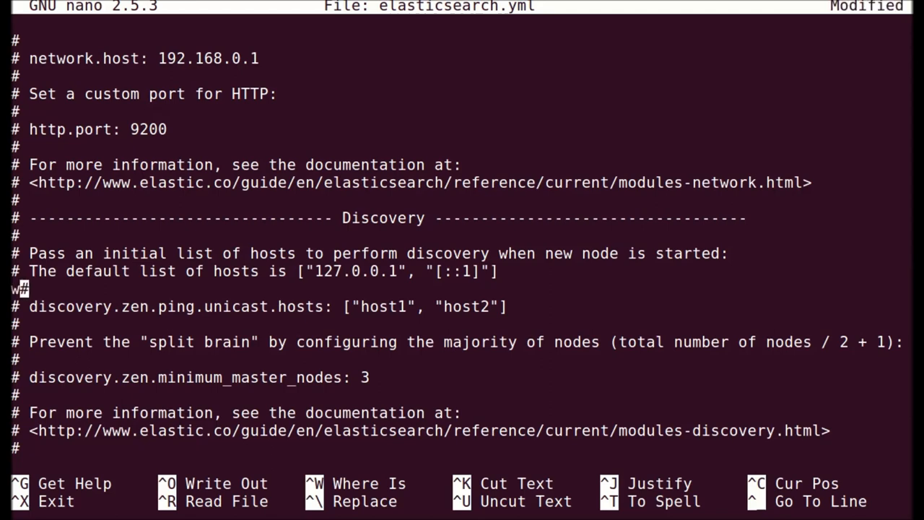
key(BackSpace)
text(p)
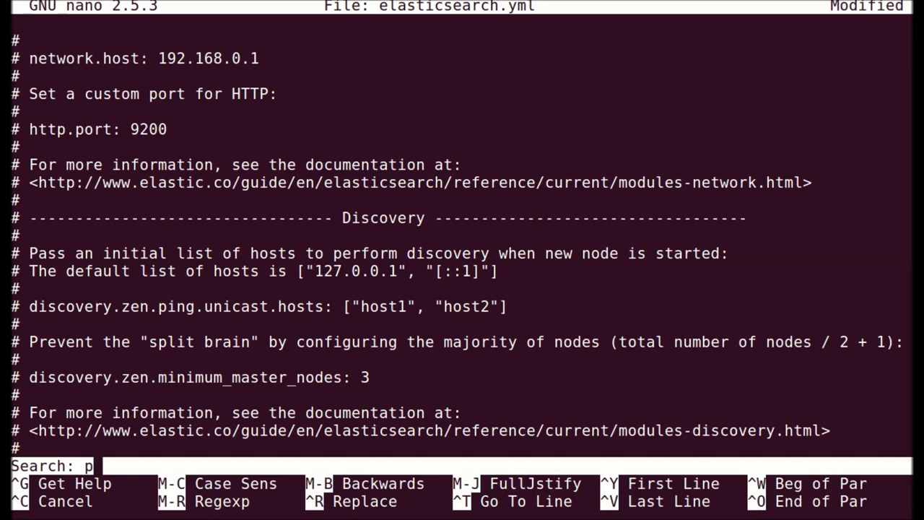
text(ath)
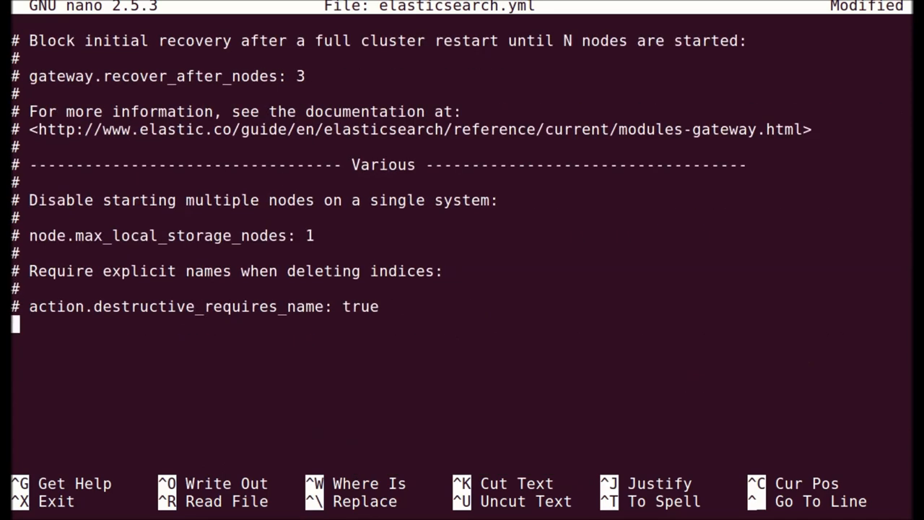
Add path.repo: [""] with the elasticsearchbackup folder path pasted between the quotes.
text(path)
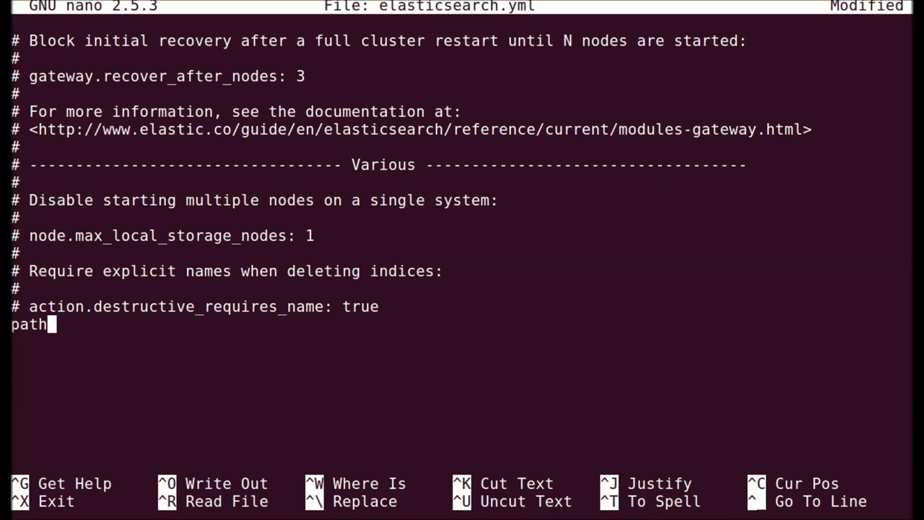
text(.repo)
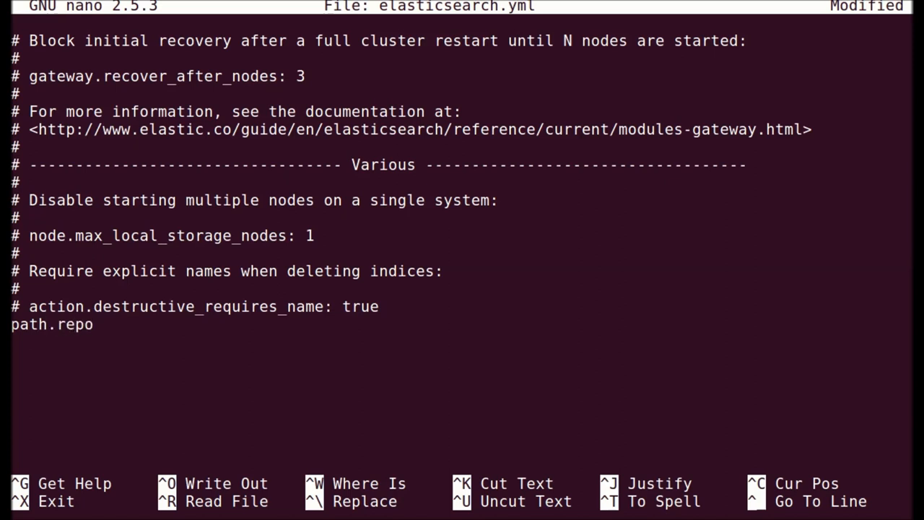
text(: [])
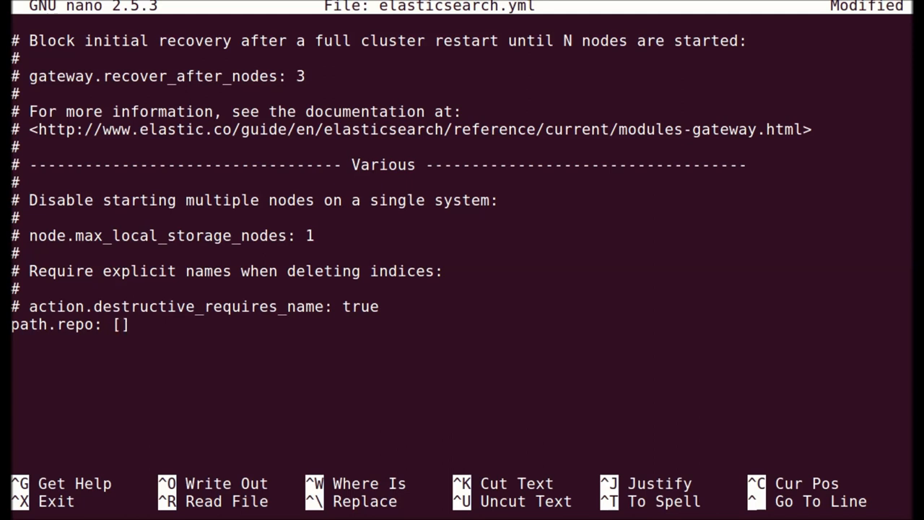
text("")
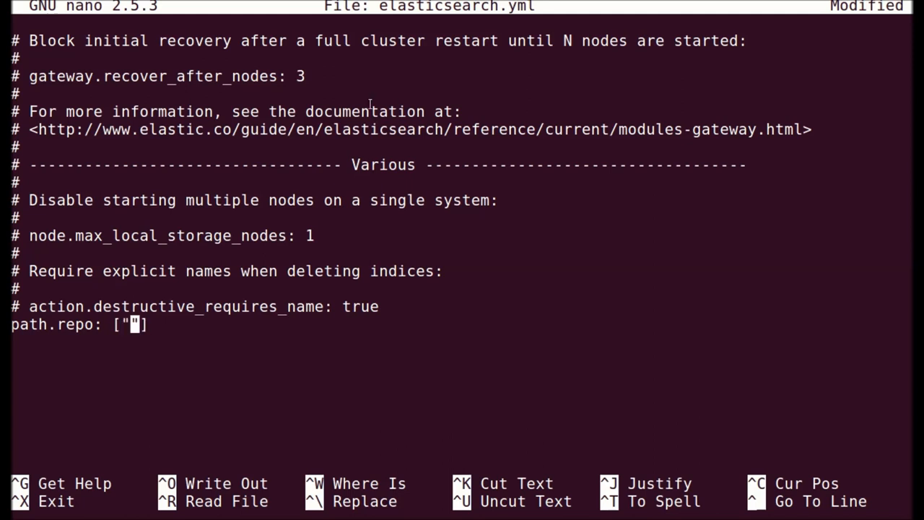
right_click(137, 323)
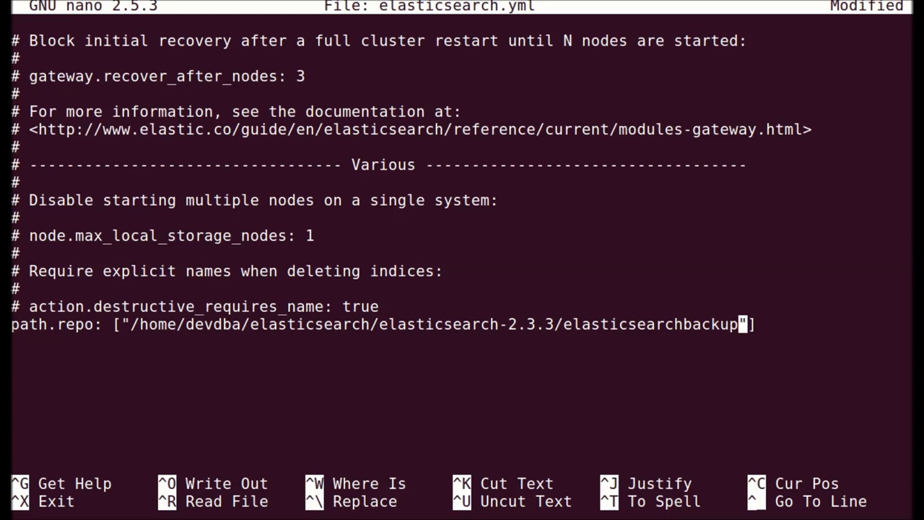
Save and exit nano, then run sudo service elasticsearch restart.
key(ctrl+x)
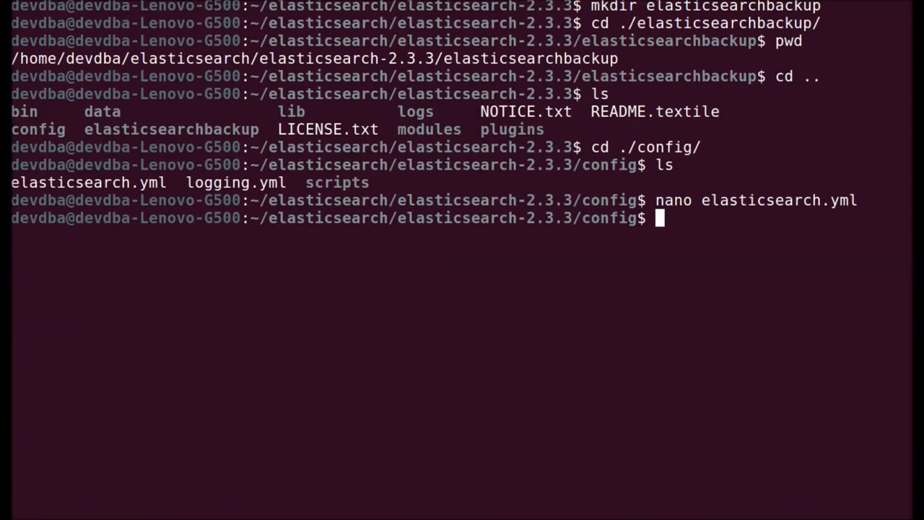
text(sudo)
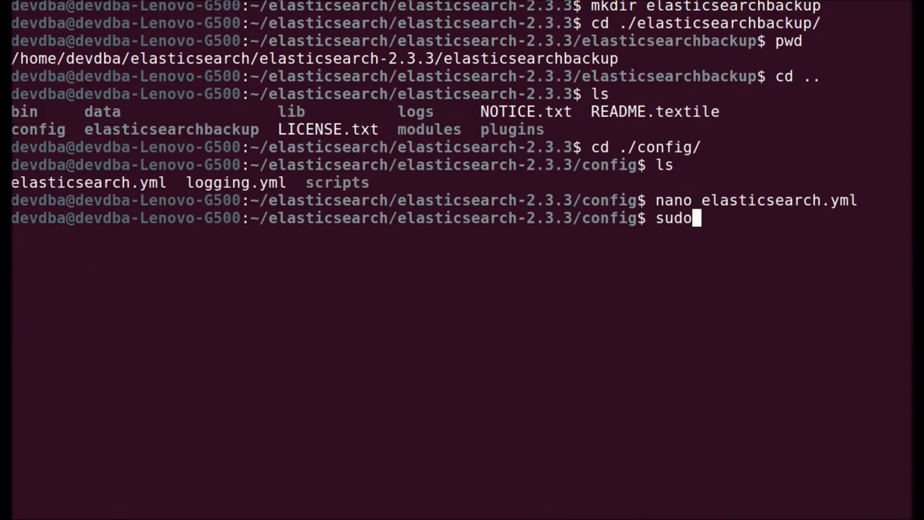
text(service)
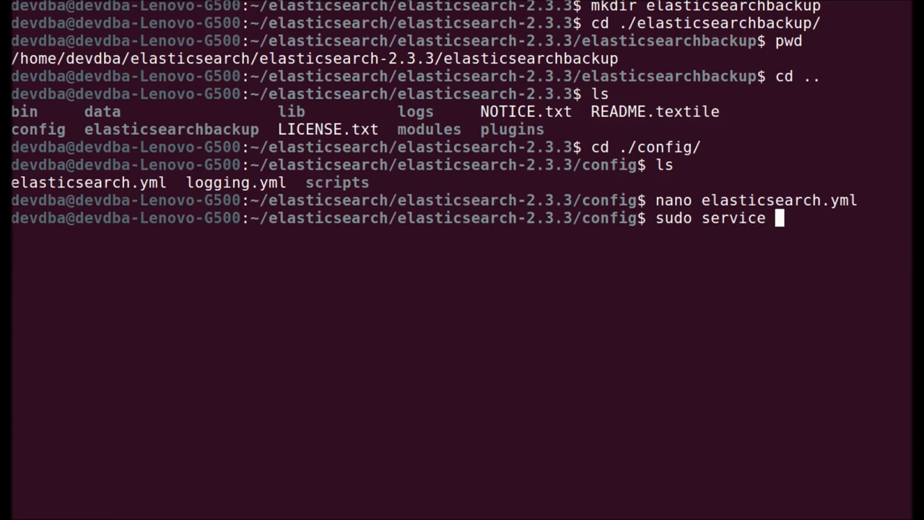
text(elastic)
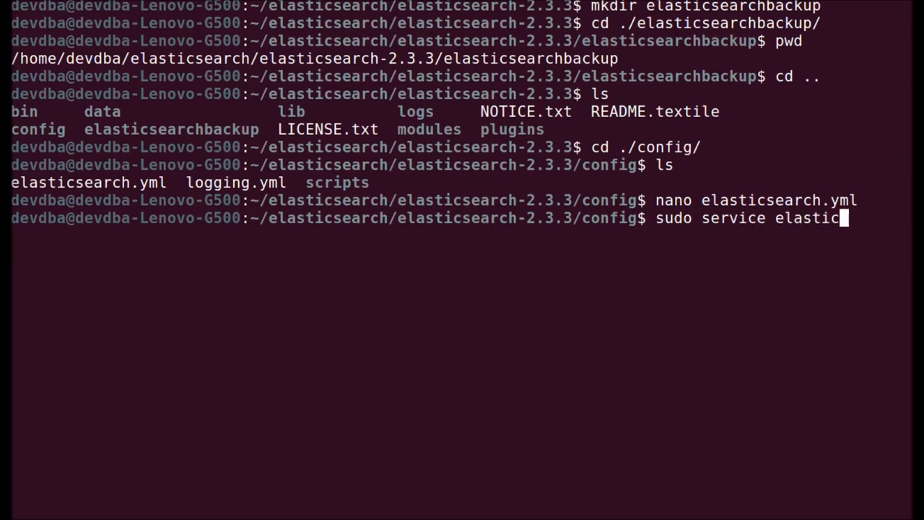
text(" ")
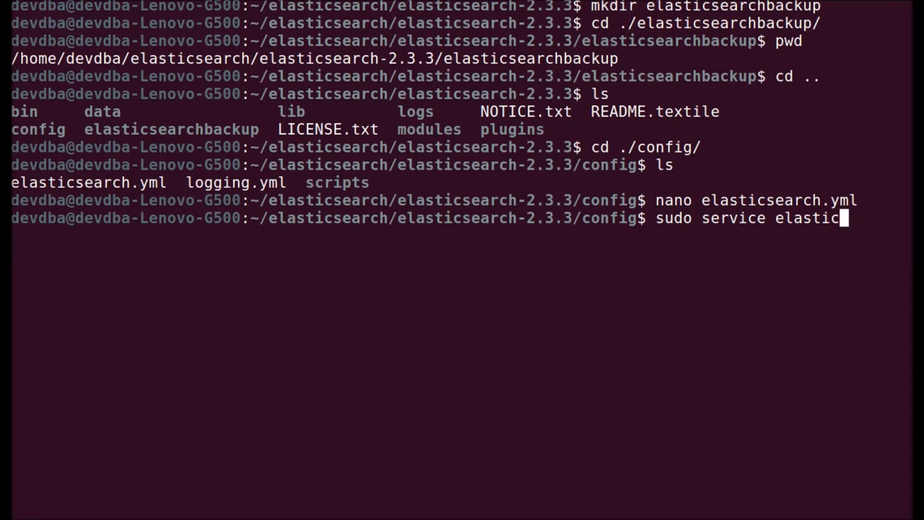
text(sea)
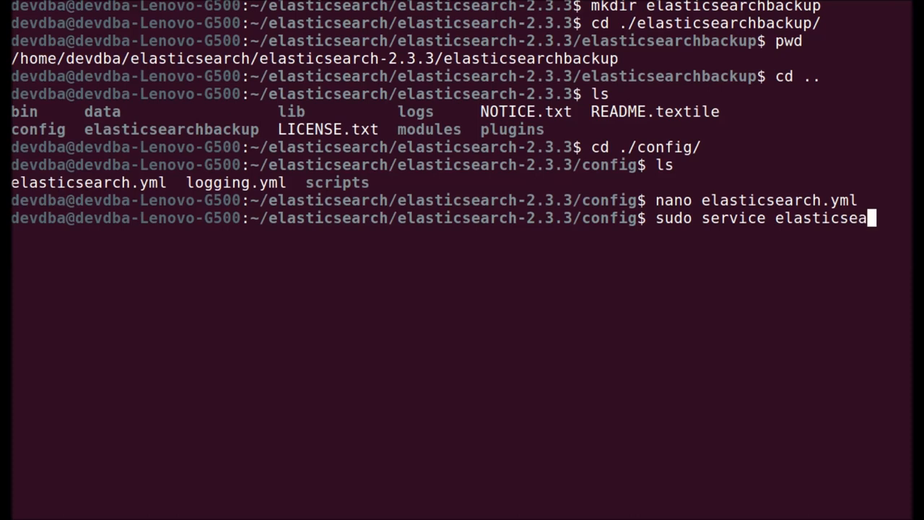
text(rch)
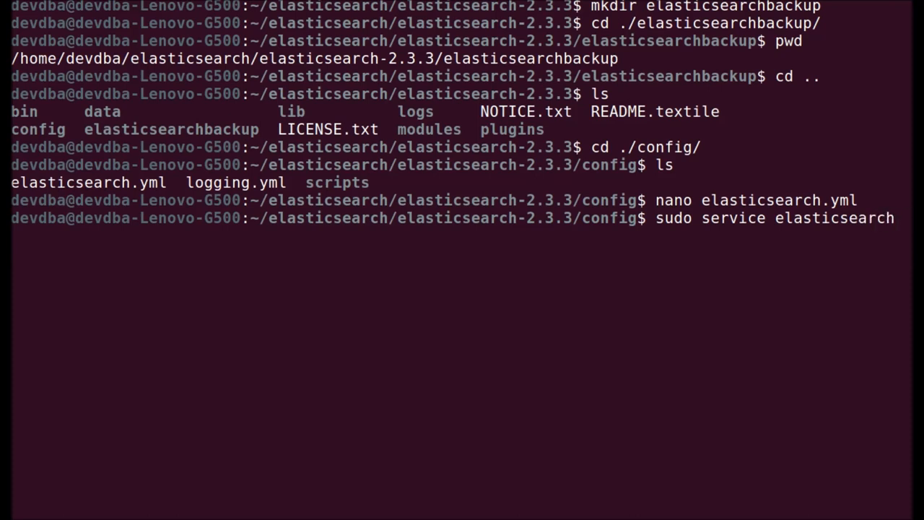
text(restart)
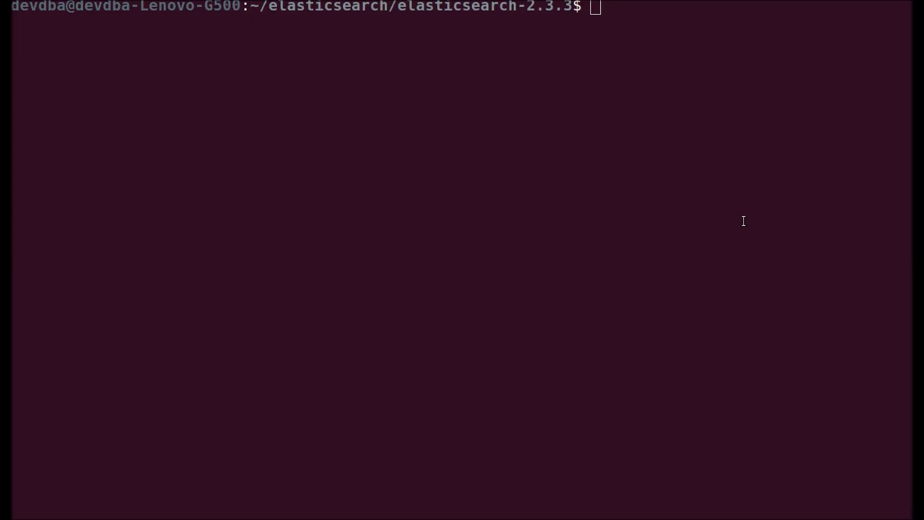
mouse_move(739, 208)
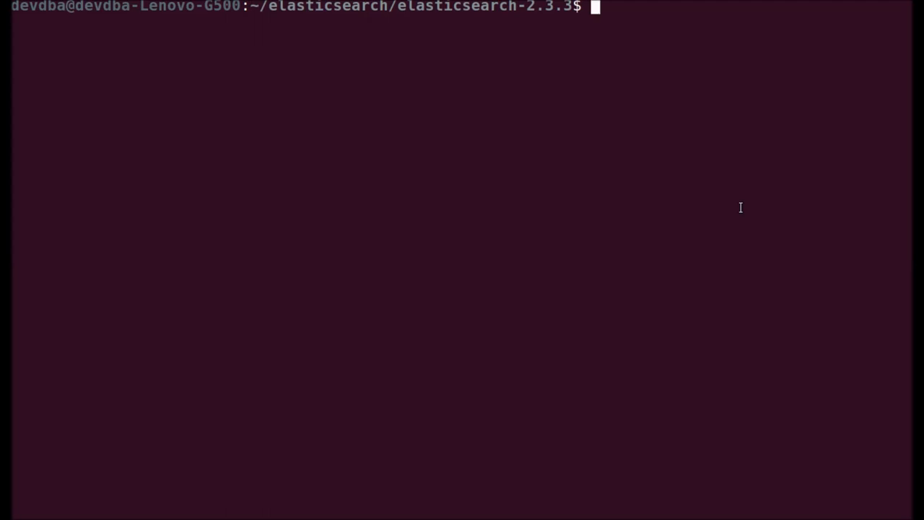
Start Elasticsearch in the foreground with ./bin/elasticsearch.
text(./bin/)
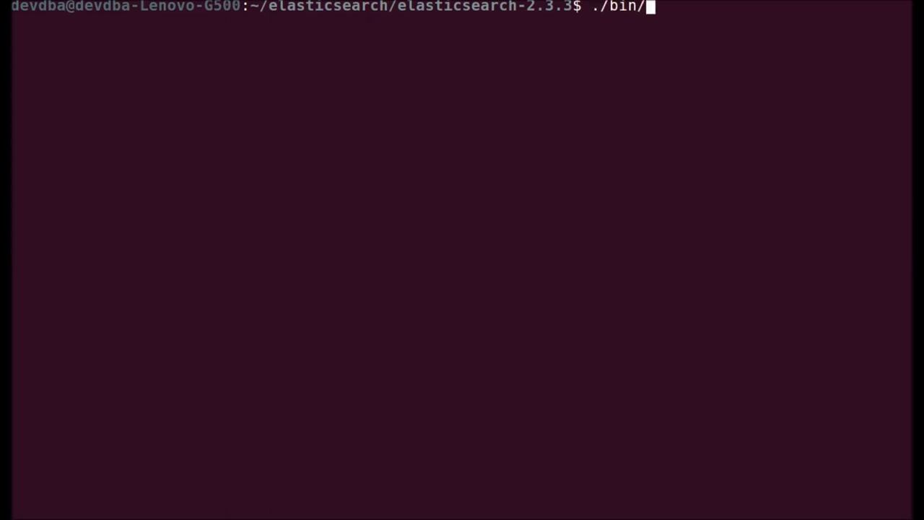
text(elasticsearch)
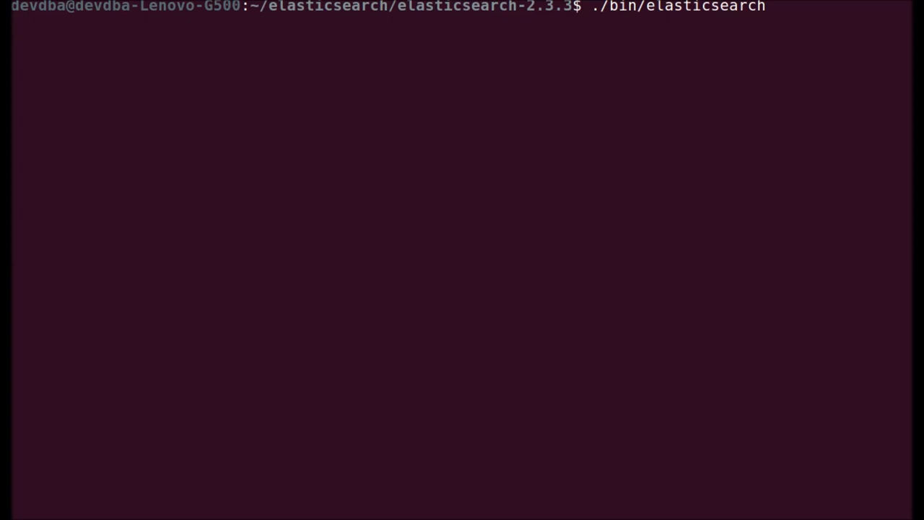
key(Return)
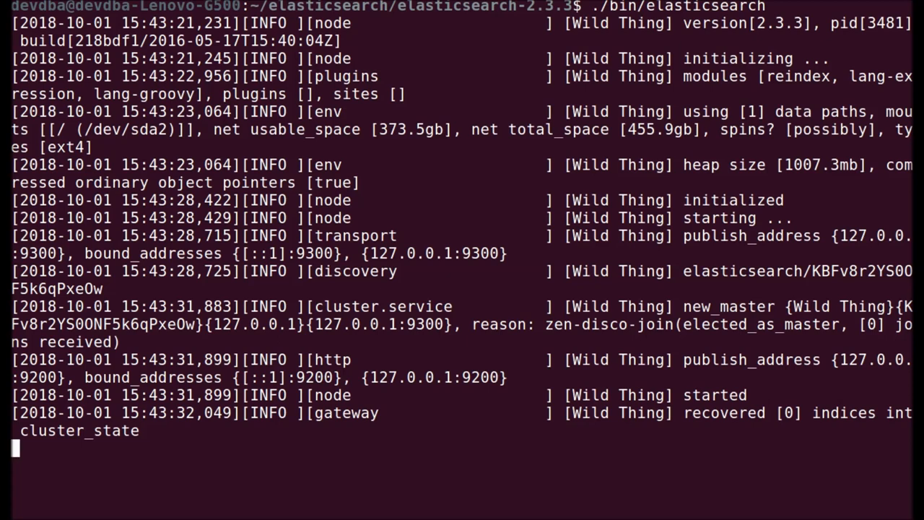
mouse_move(739, 208)
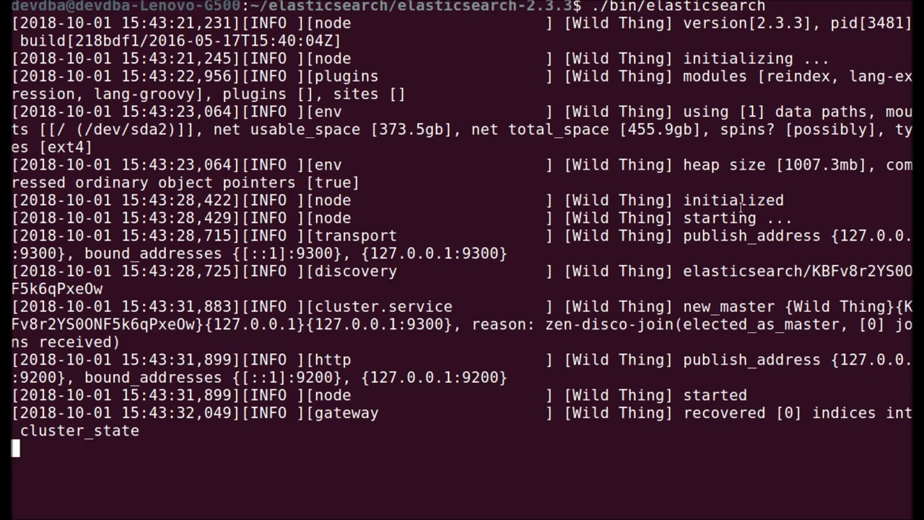
mouse_move(128, 142)
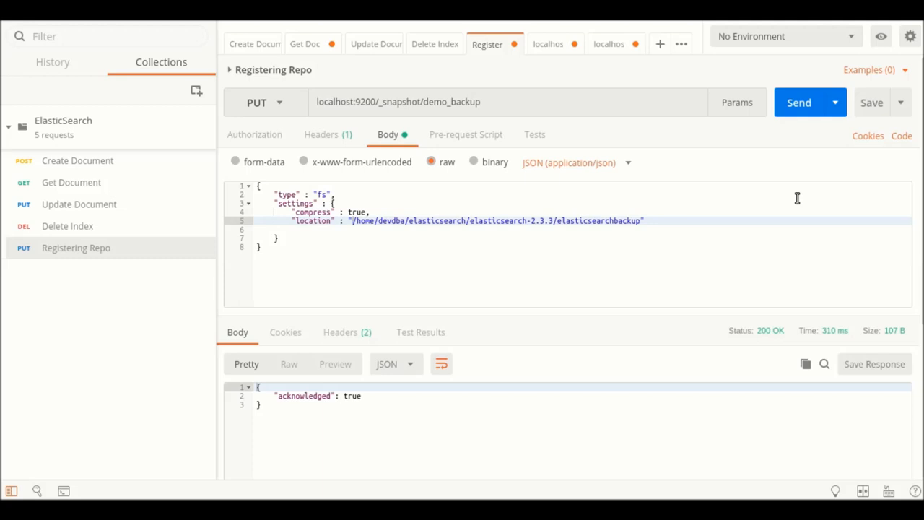
mouse_move(497, 118)
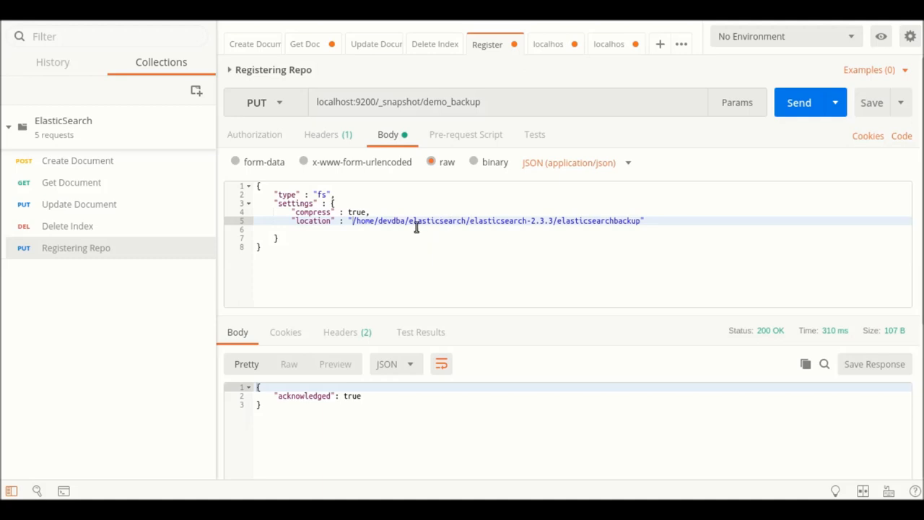
mouse_move(562, 239)
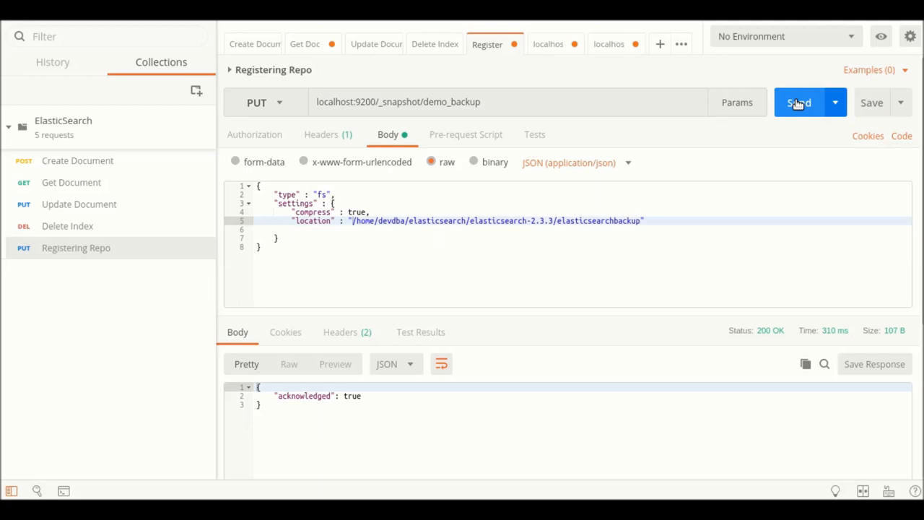
Send the PUT to _snapshot/demo_backup registering the fs repository, getting acknowledged: true.
click(799, 102)
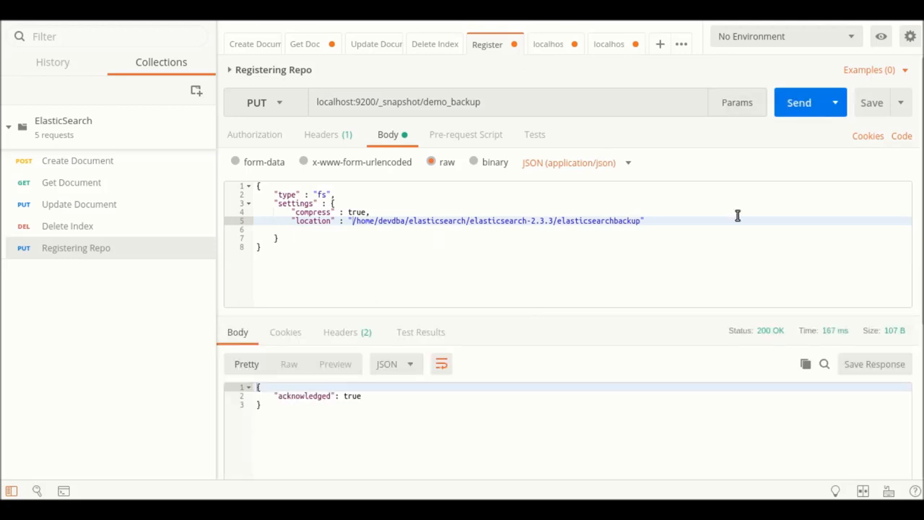
mouse_move(604, 49)
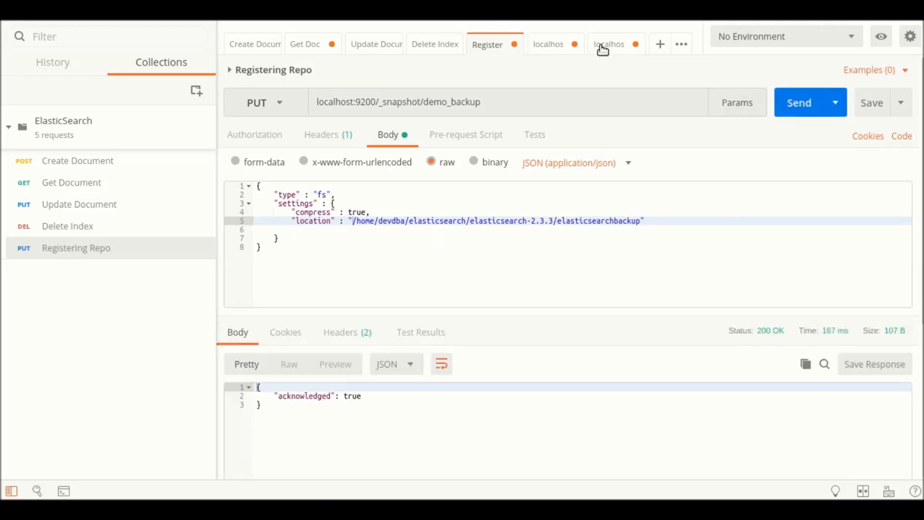
Send GET localhost:9200/_snapshot/_all to list repositories, showing demo_backup.
click(609, 44)
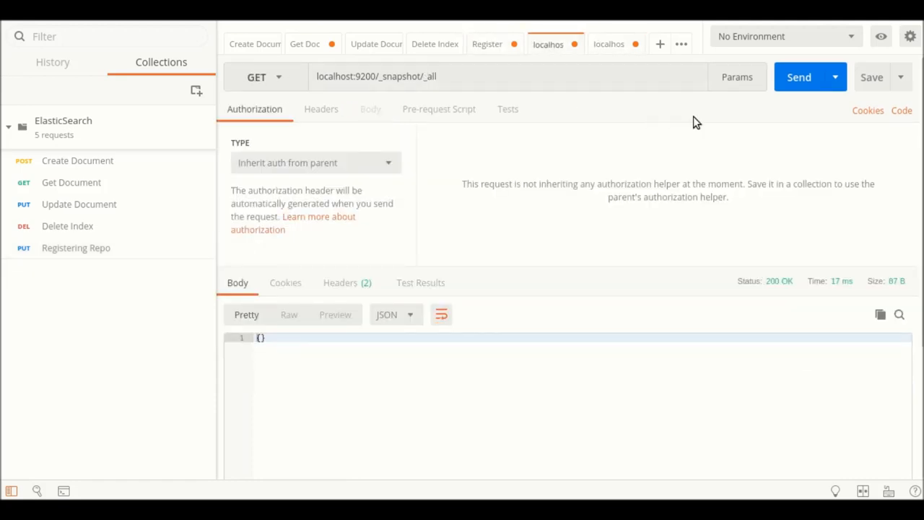
click(800, 78)
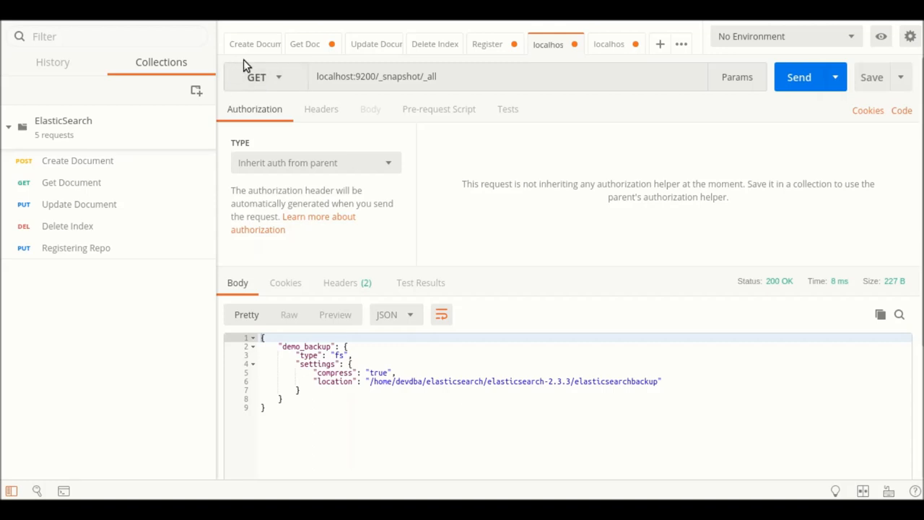
mouse_move(254, 43)
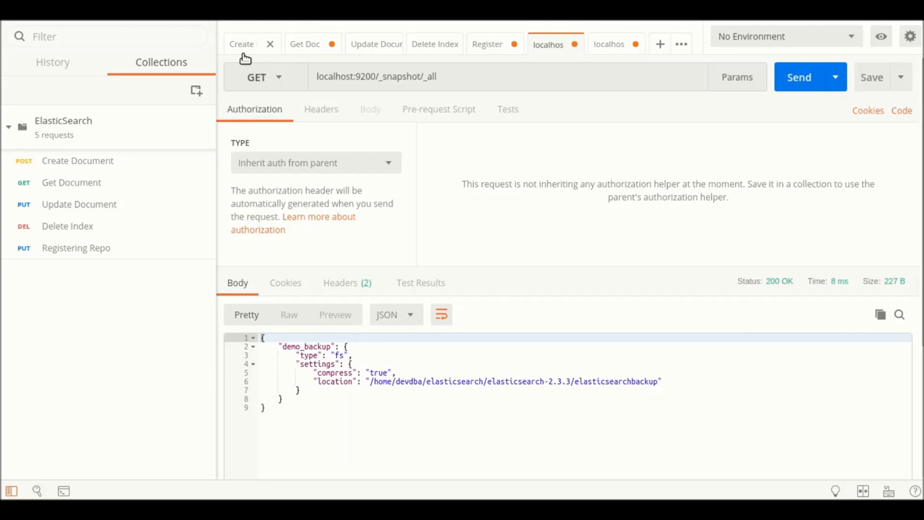
Send the Create Document POST with name sjtech and select the returned _id.
click(241, 43)
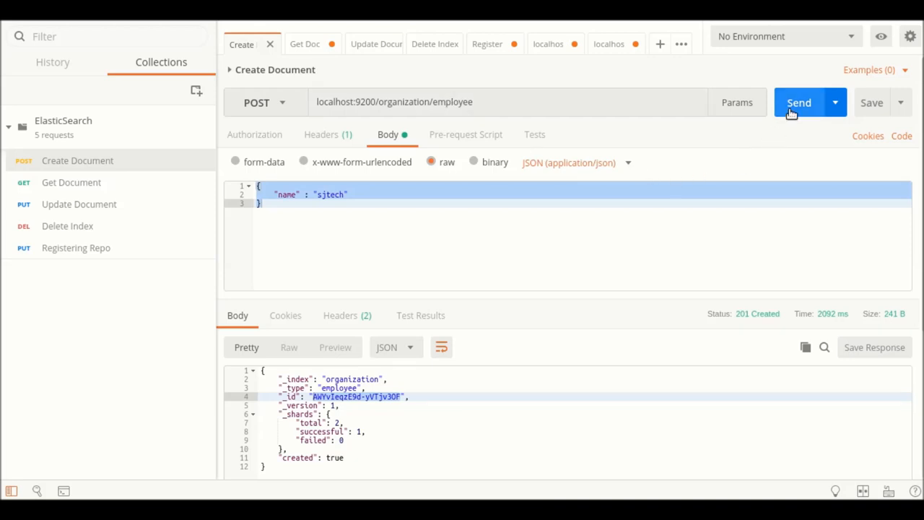
click(799, 102)
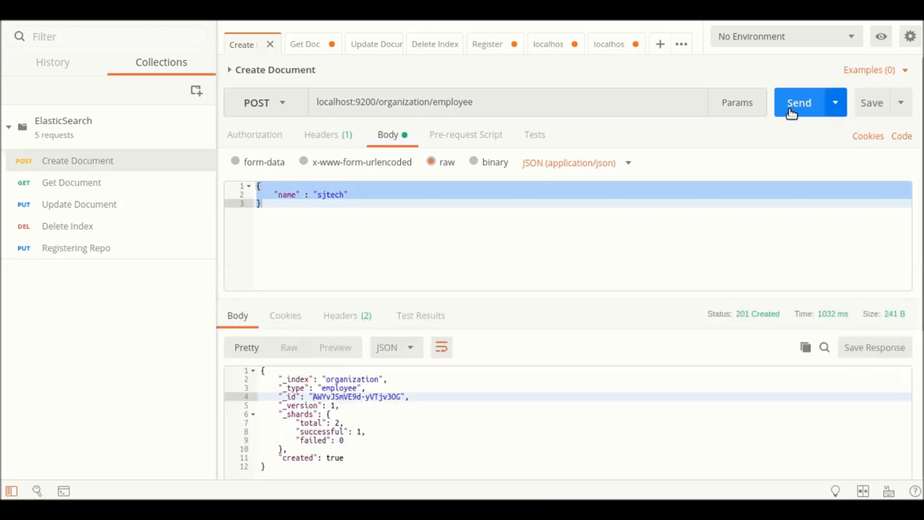
mouse_move(309, 396)
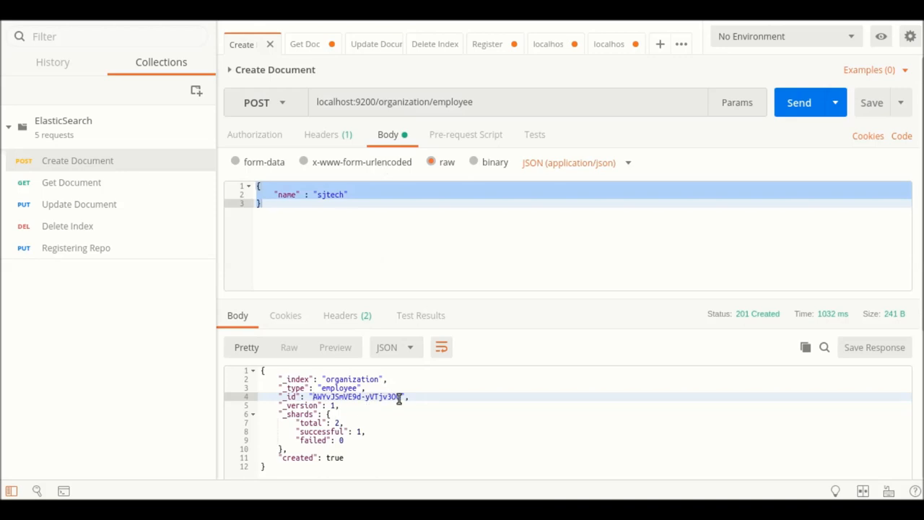
click(368, 387)
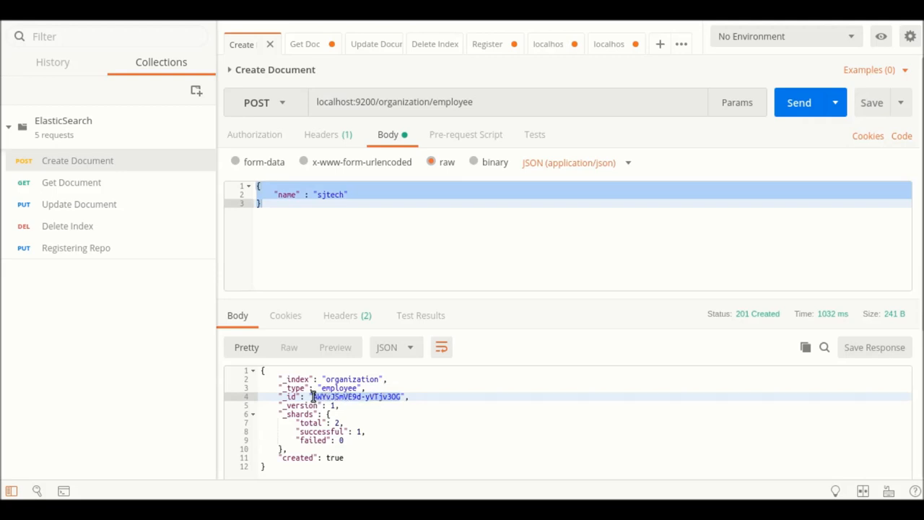
mouse_move(306, 51)
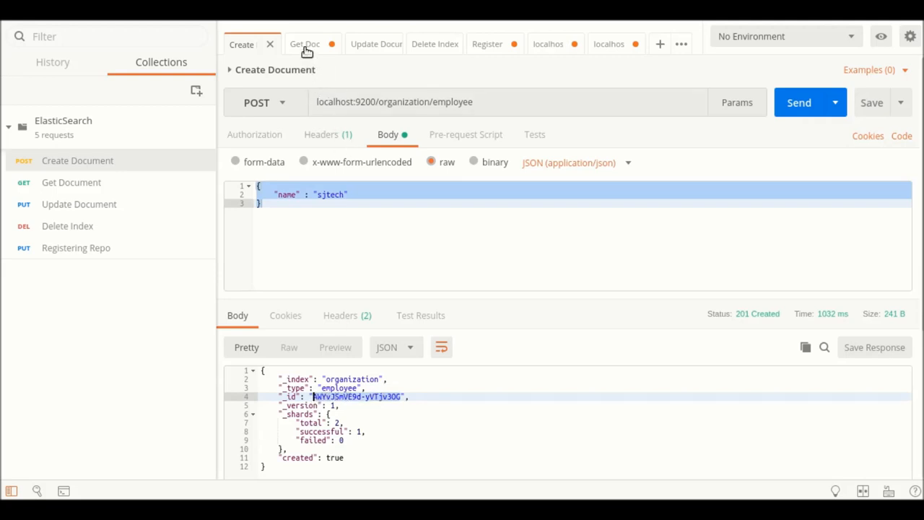
Fetch employee AWYvjSmVE9d-yVTjv3OG with Get Document, confirming name sjtech.
click(303, 44)
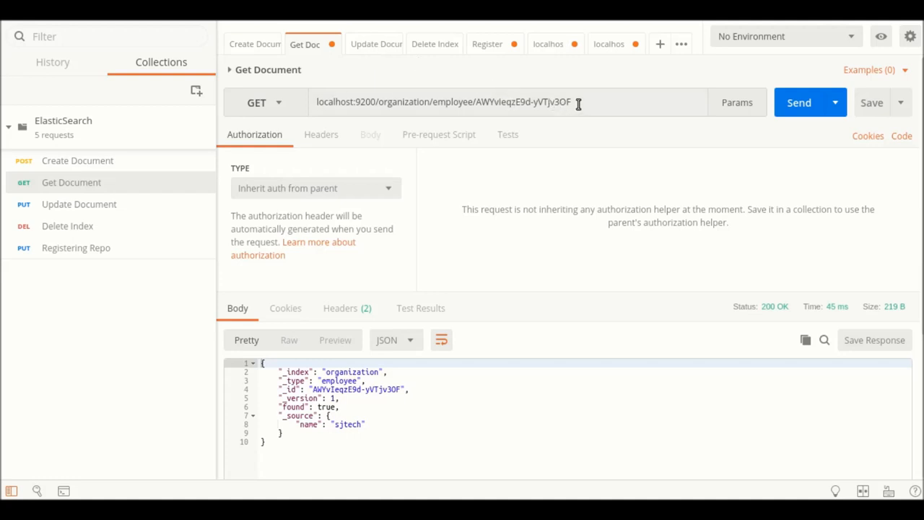
double_click(523, 101)
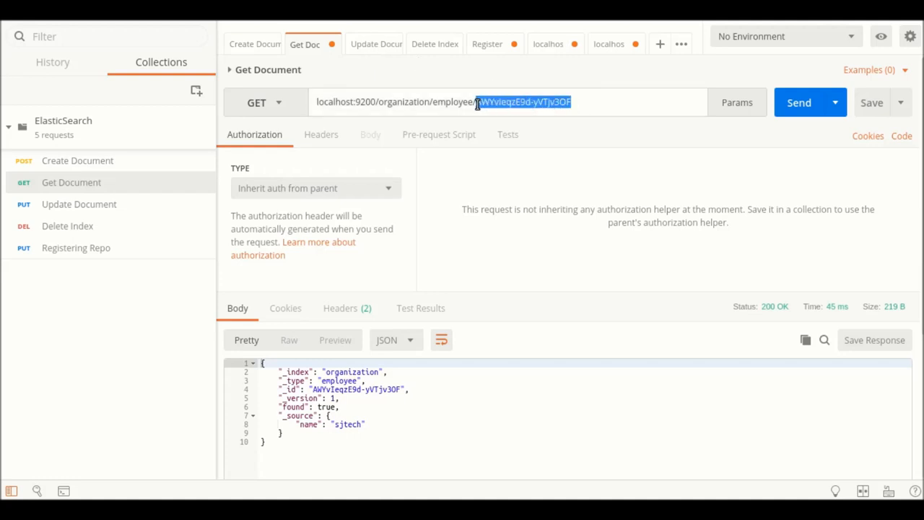
text(AWYvjSmVE9d-yVTjv3OG)
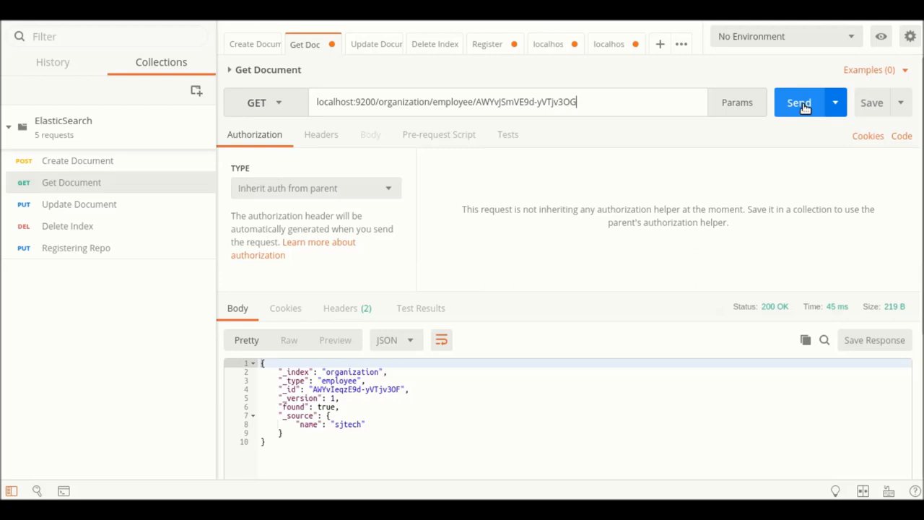
click(799, 101)
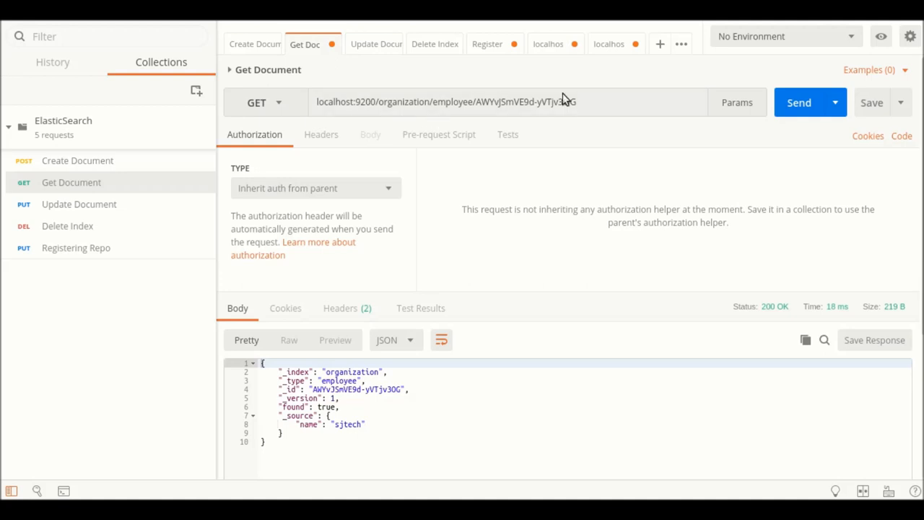
click(659, 43)
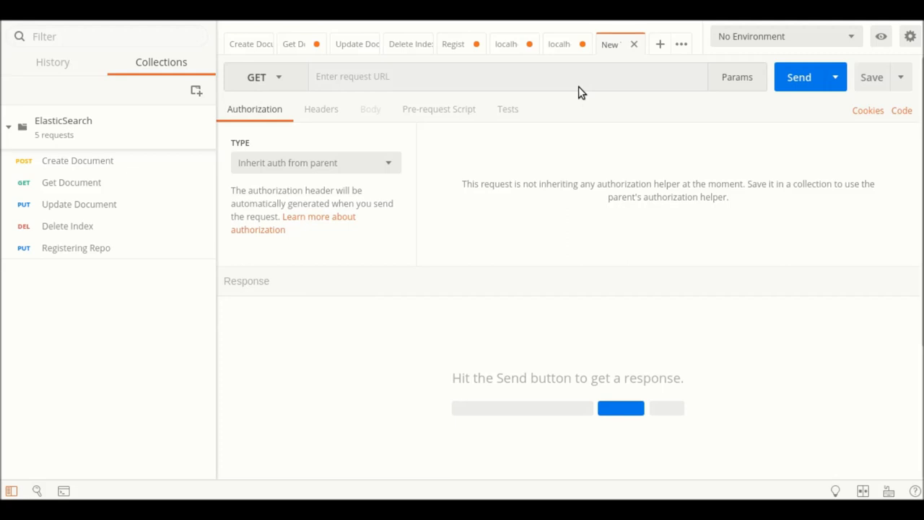
Enter the address localhost:9200/_snapshot/demo_backup/snapshot-one?wait_for_completion=true in the new request without sending it.
click(506, 77)
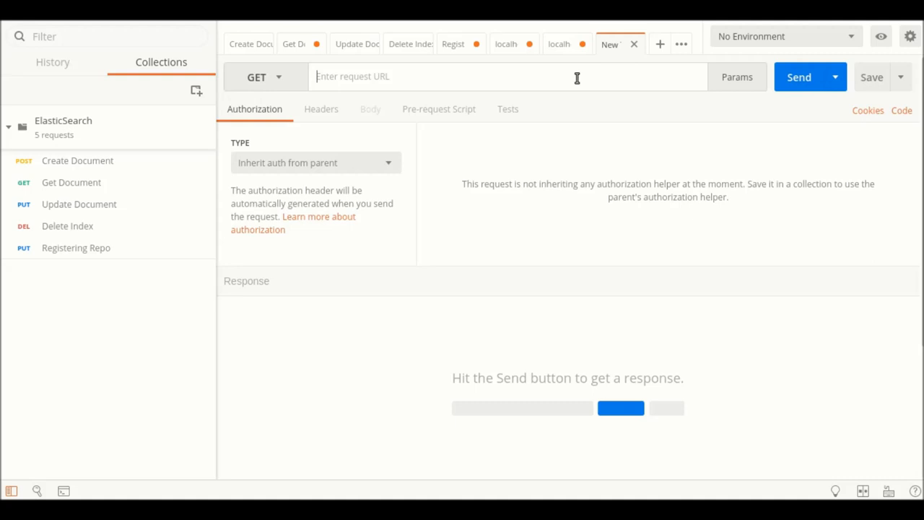
text(localhost)
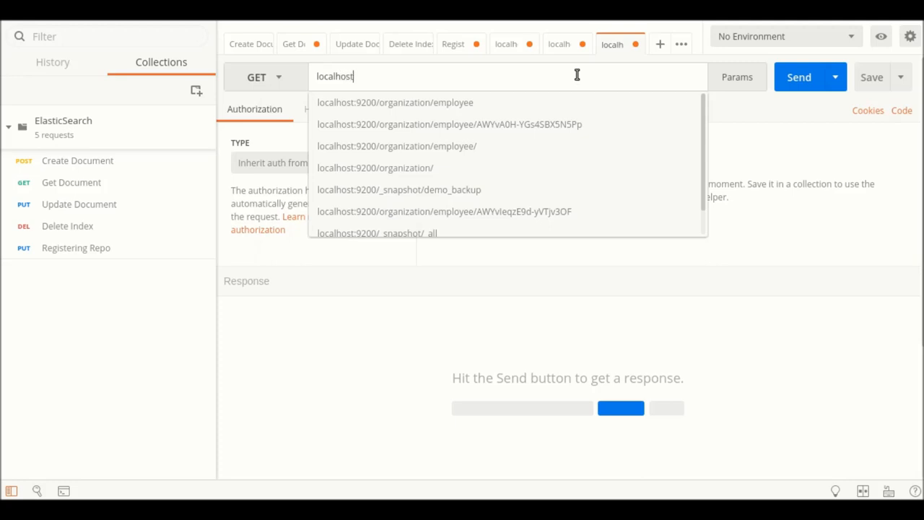
text(:9200)
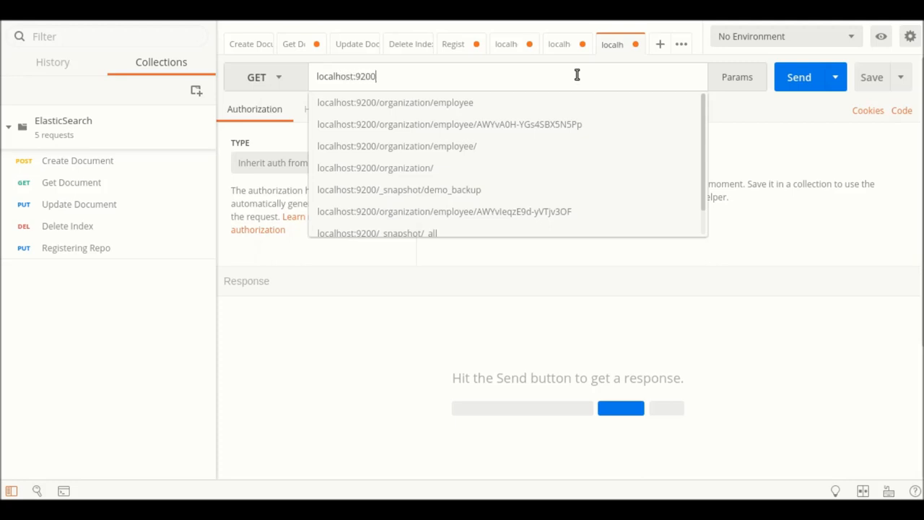
text(/_snap)
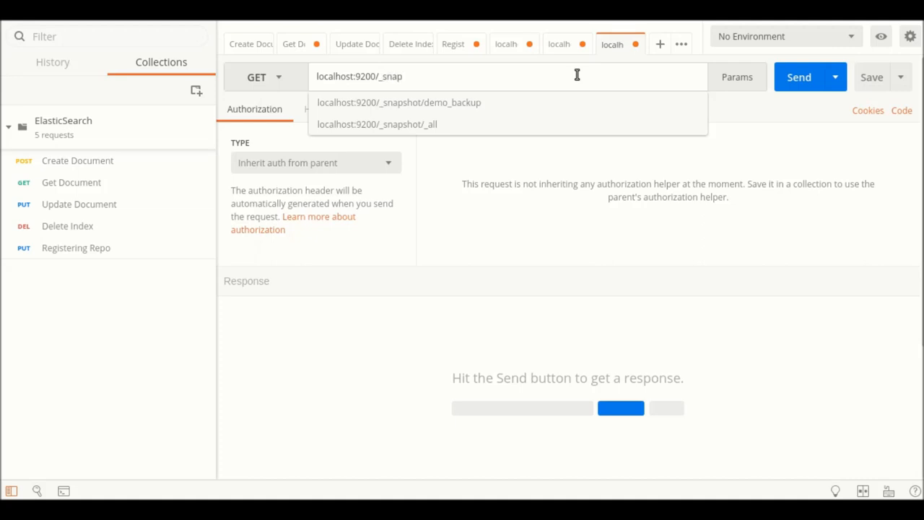
text(shot)
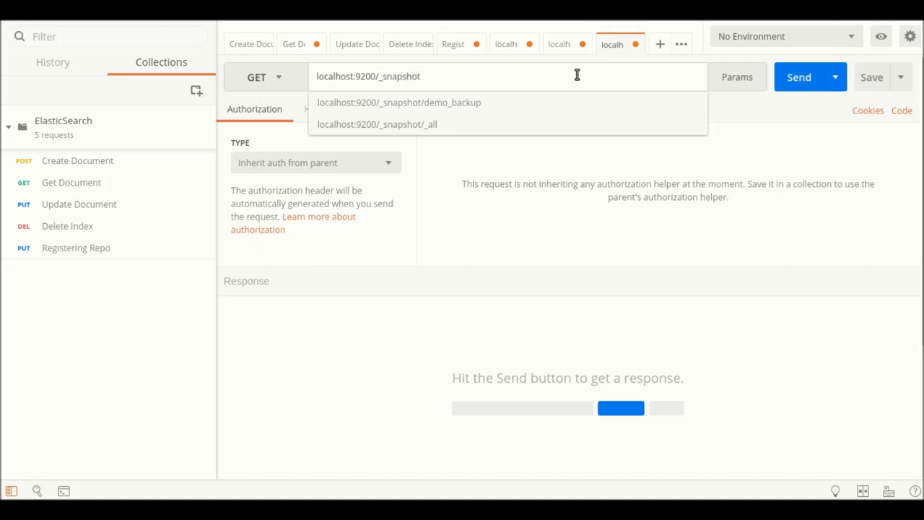
text(/)
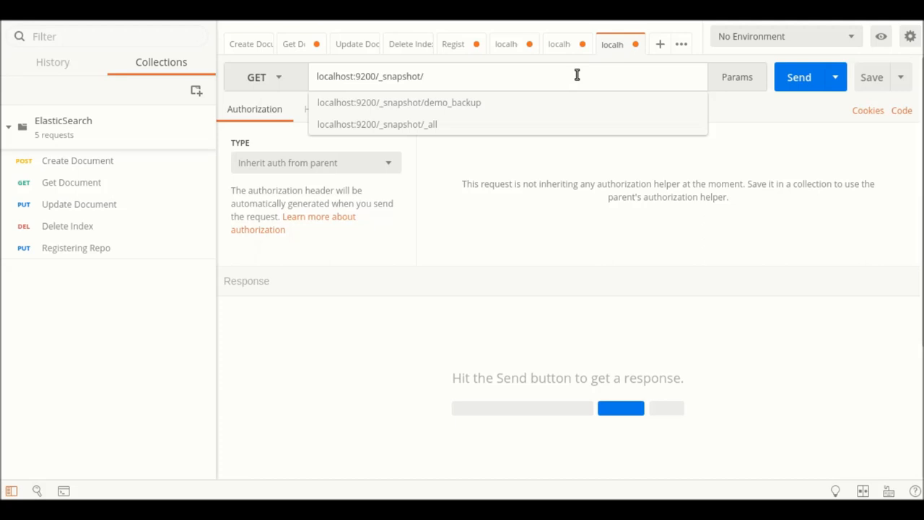
text(demo_)
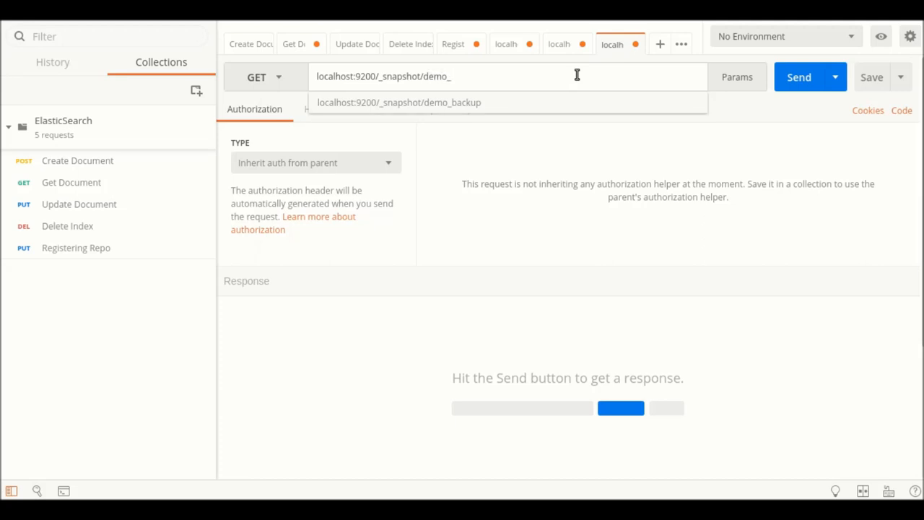
text(back)
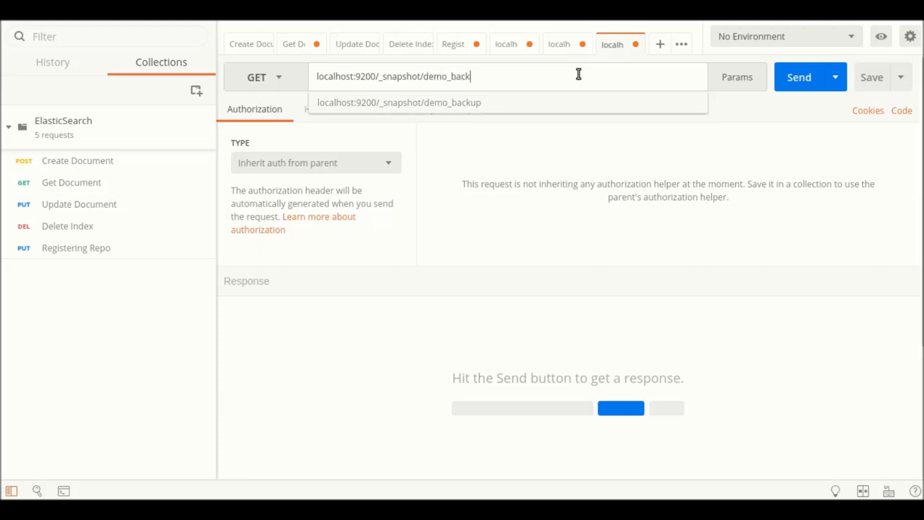
text(up)
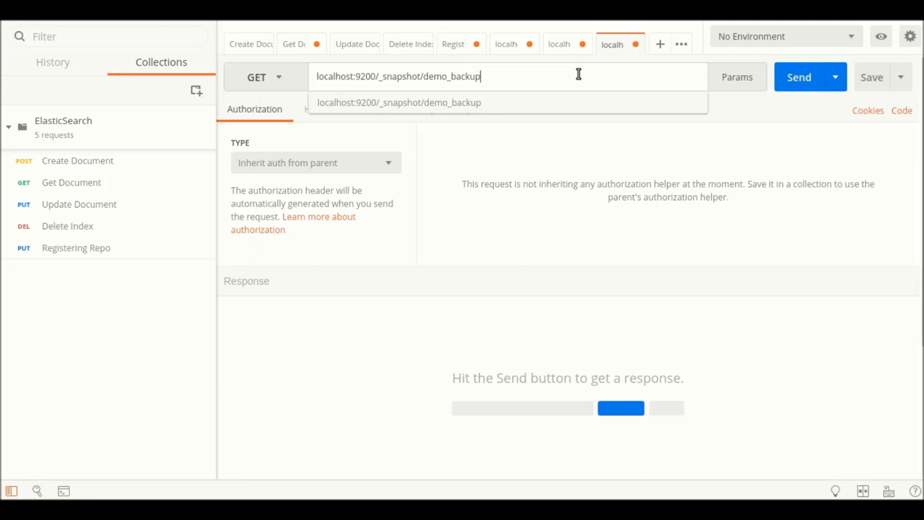
text(/)
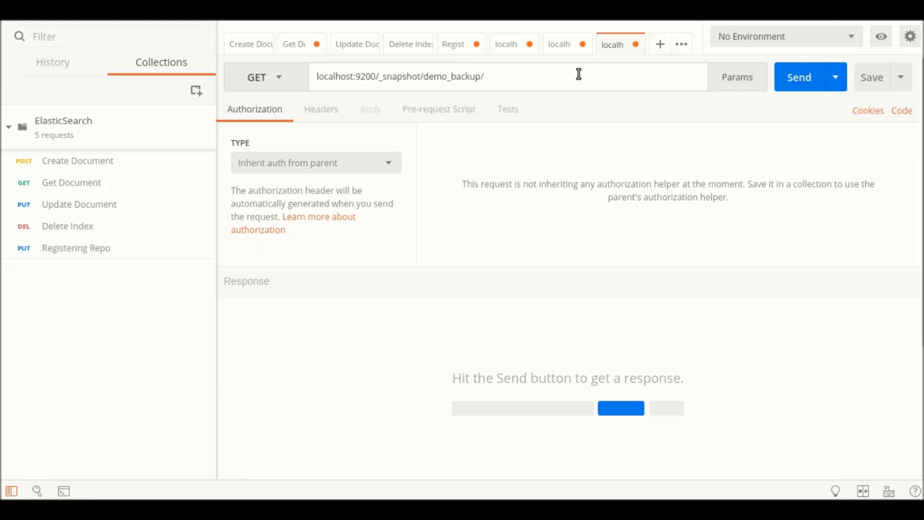
text(snapshot-)
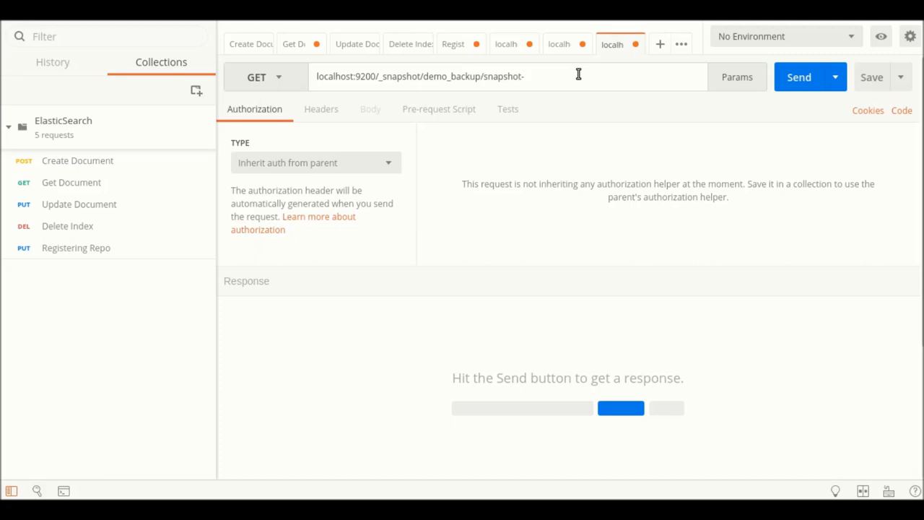
text(one)
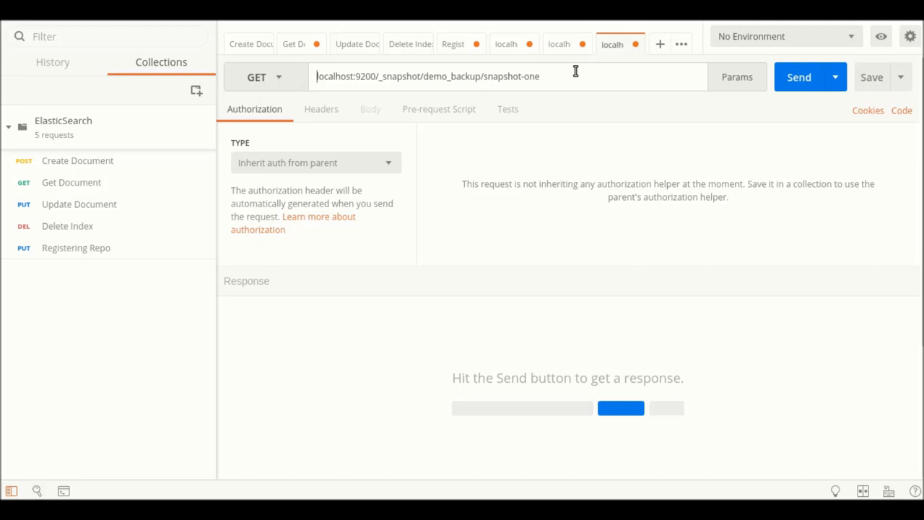
text(?)
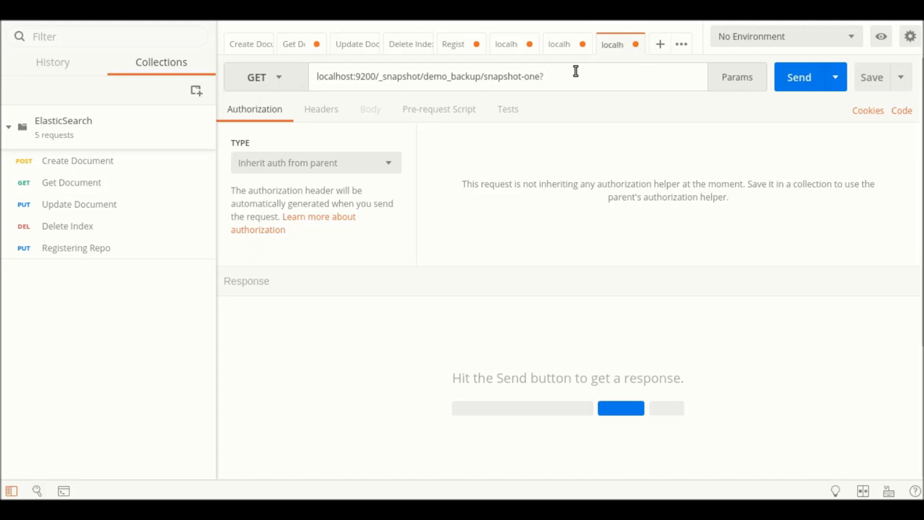
text(wait)
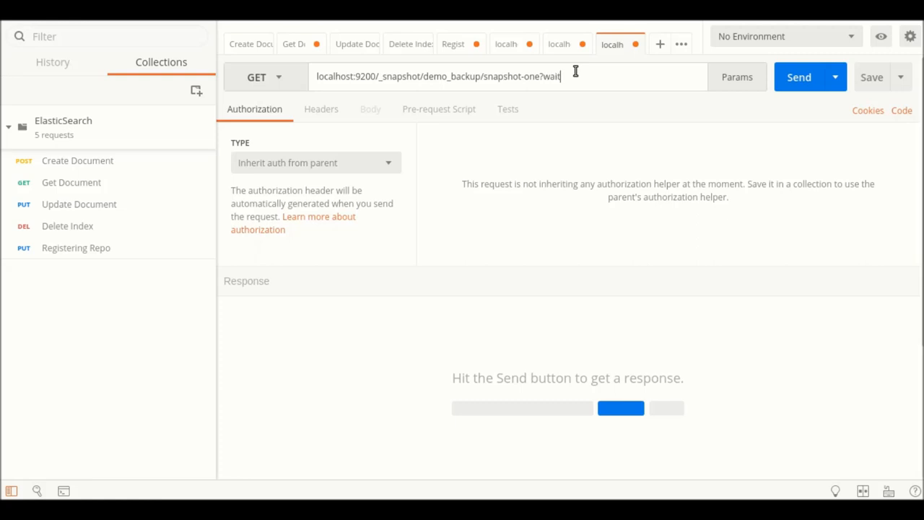
text(_for_completion)
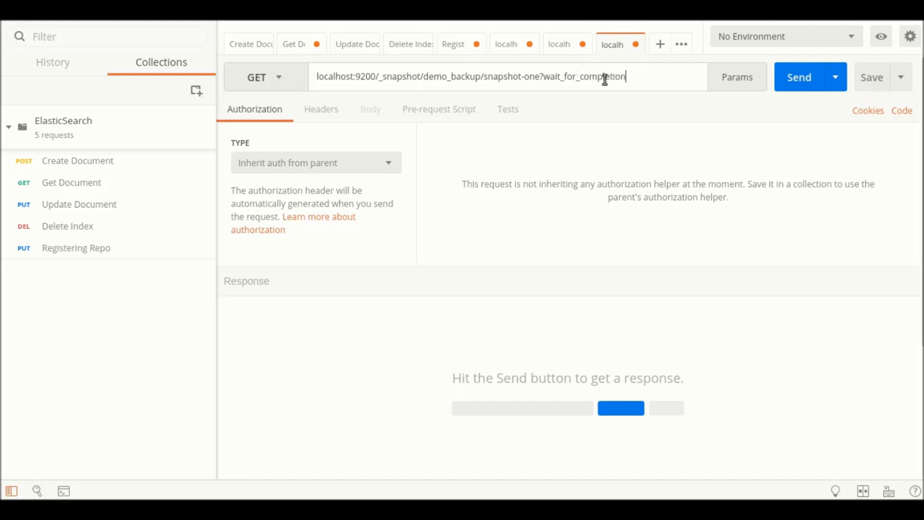
text(=true)
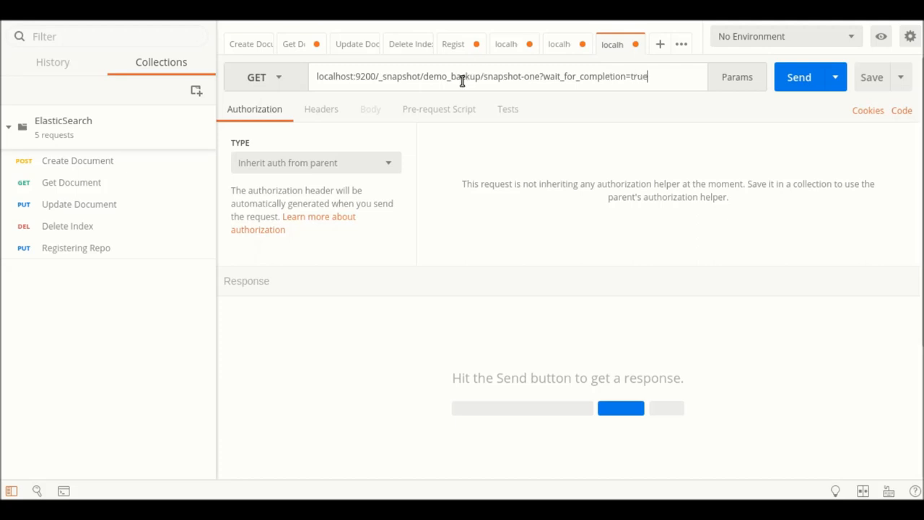
click(265, 78)
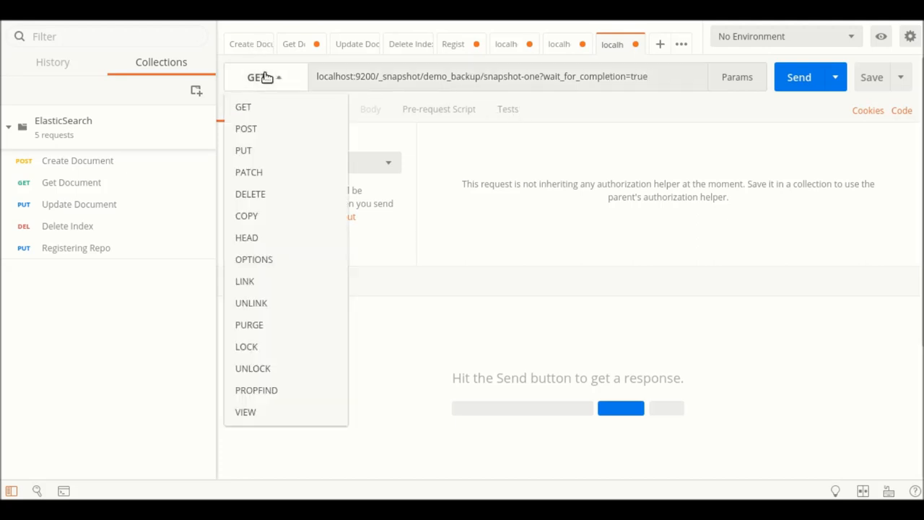
mouse_move(249, 150)
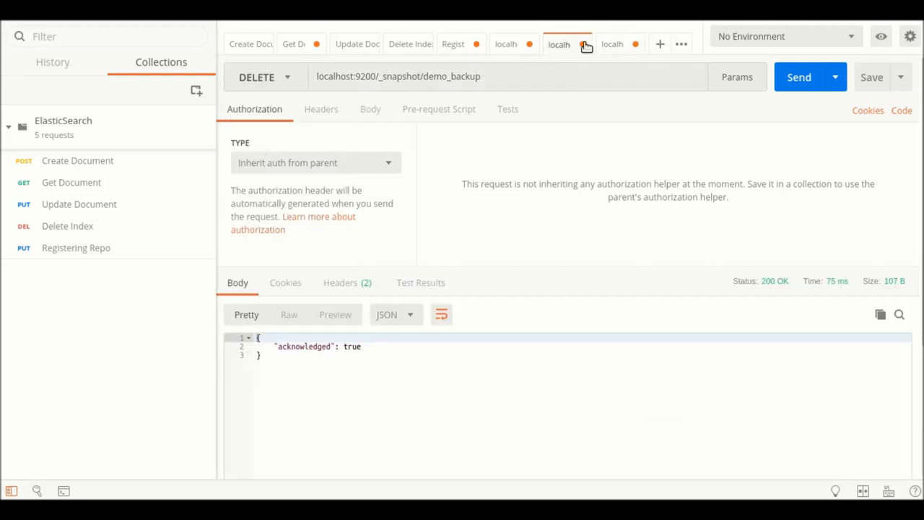
click(613, 43)
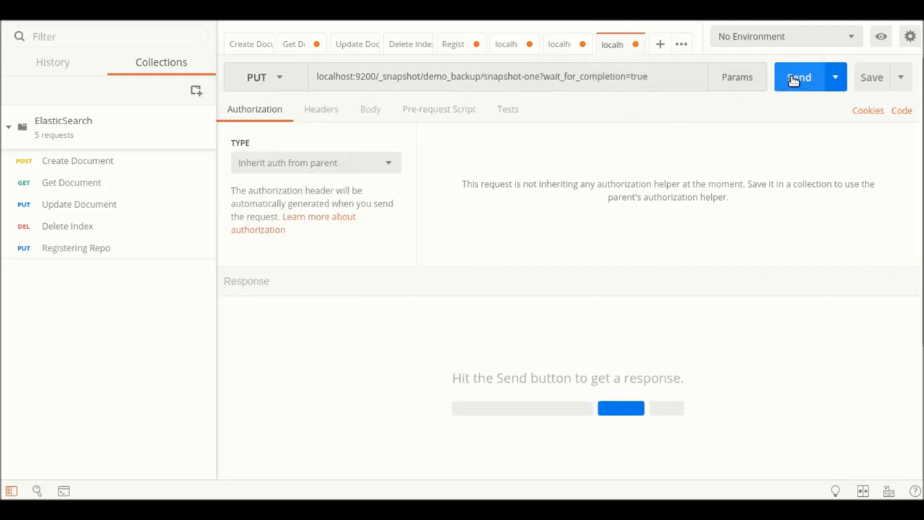
click(800, 78)
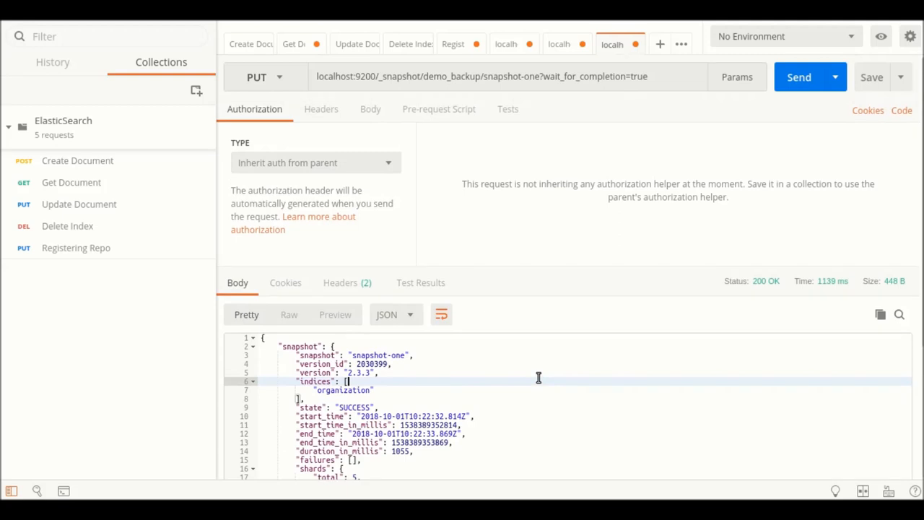
mouse_move(425, 137)
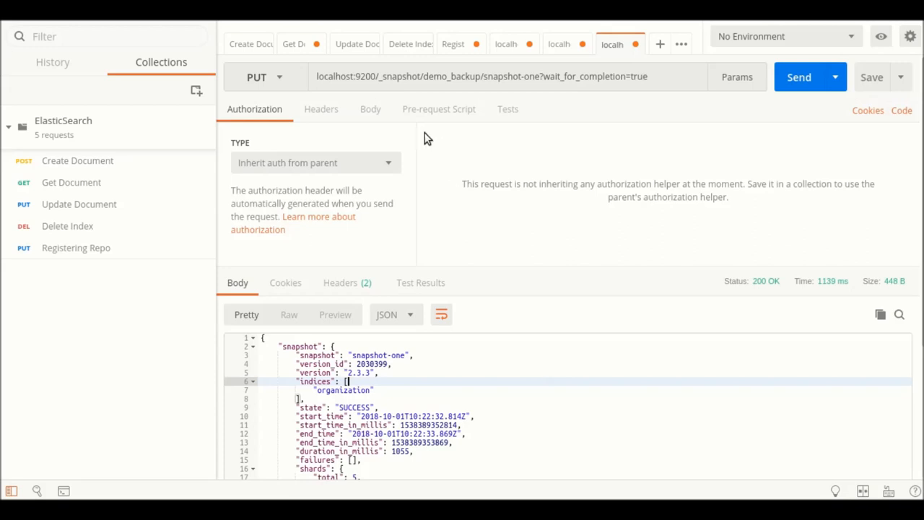
mouse_move(405, 56)
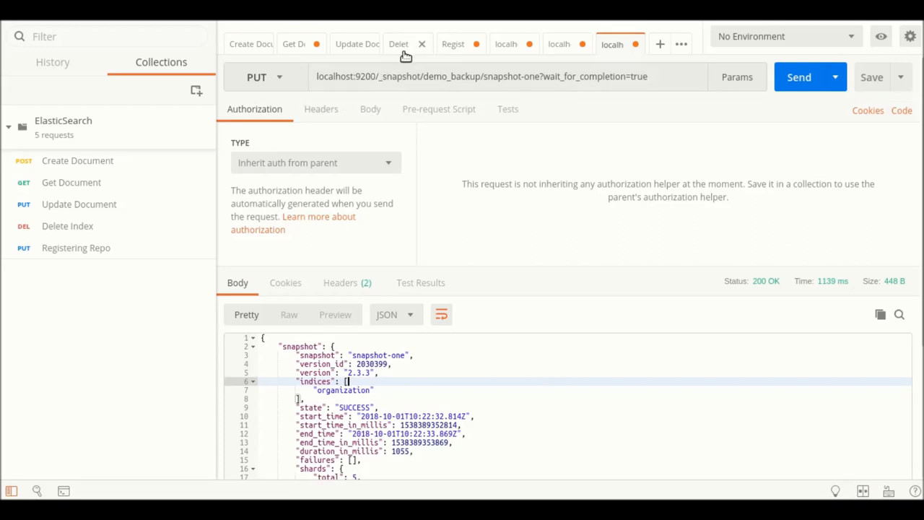
Re-send Get Document for employee AWYvjSmVE9d-yVTjv3OG, getting 404 index_not_found_exception for organization.
click(398, 43)
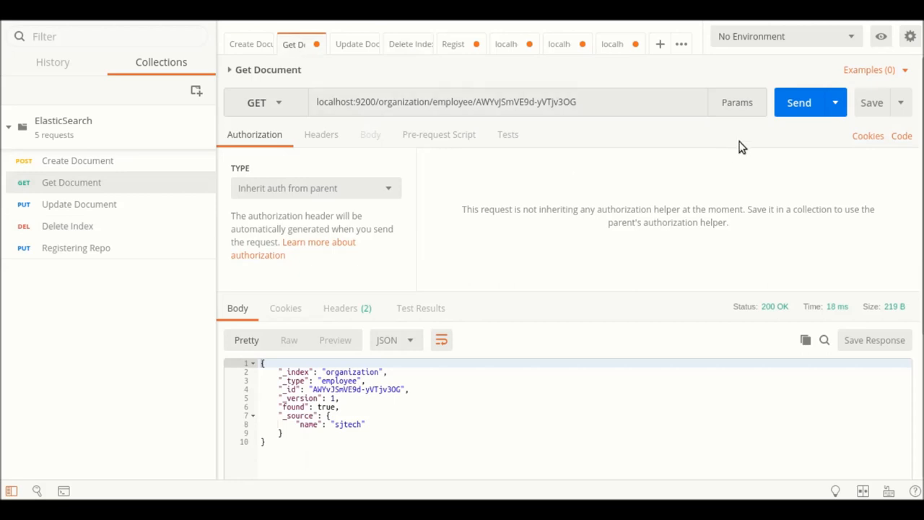
click(798, 101)
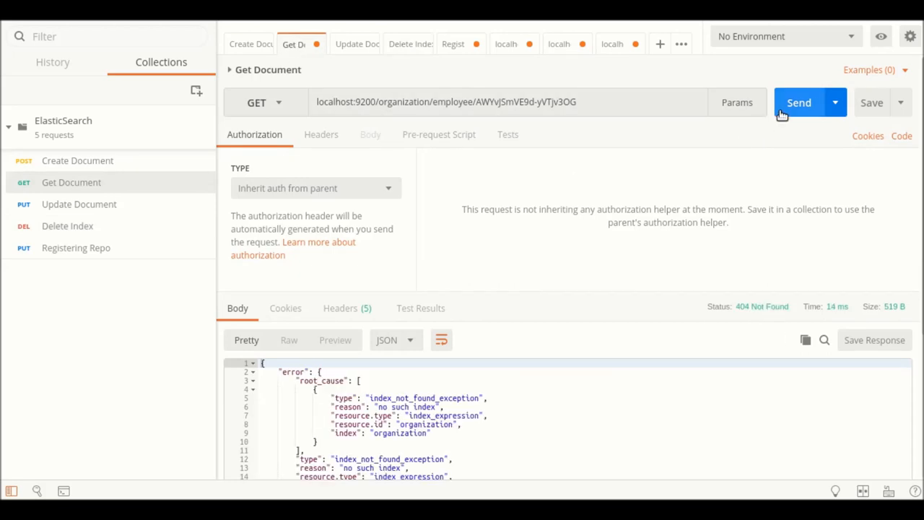
mouse_move(387, 456)
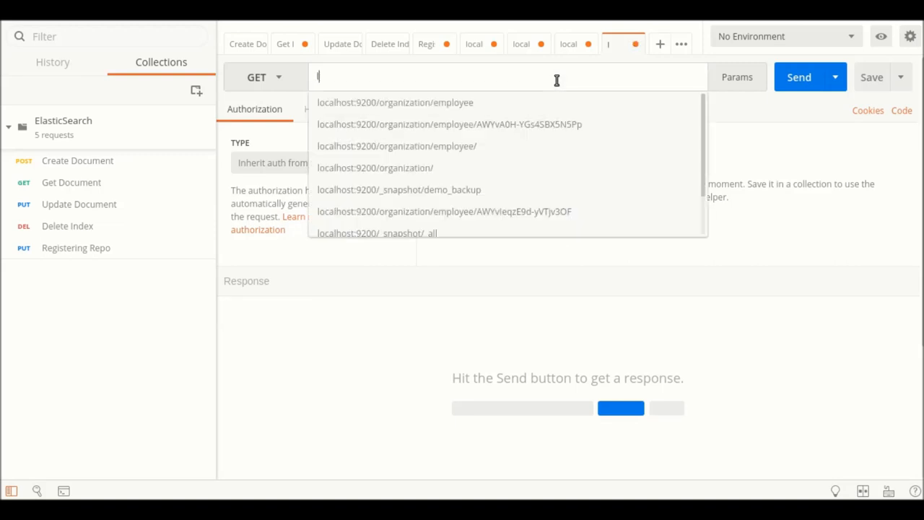
Build the address localhost:9200/_snapshot/demo_backup/snapshot-one/_restore, reusing history entries.
text(loc)
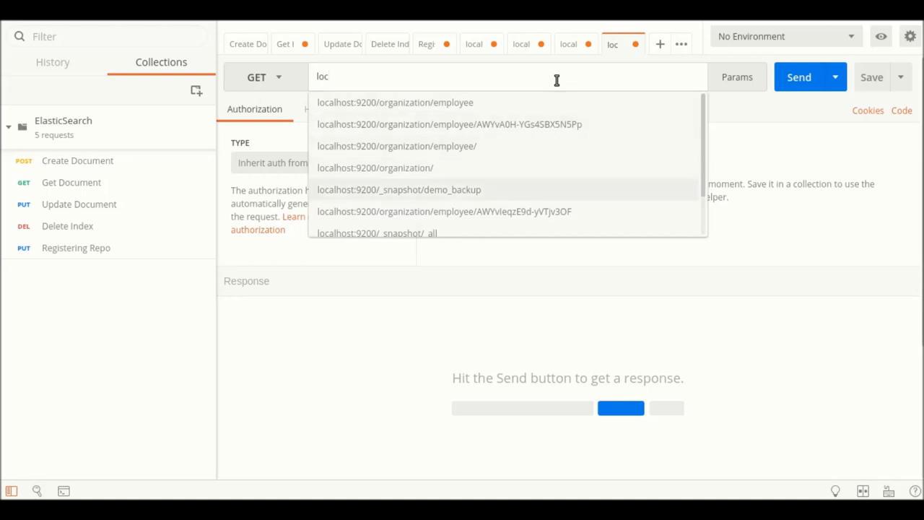
click(399, 189)
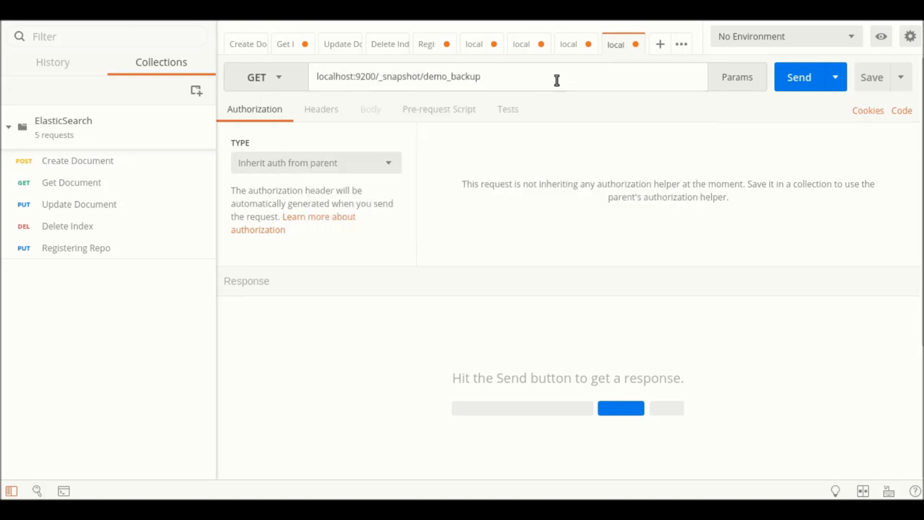
text(/)
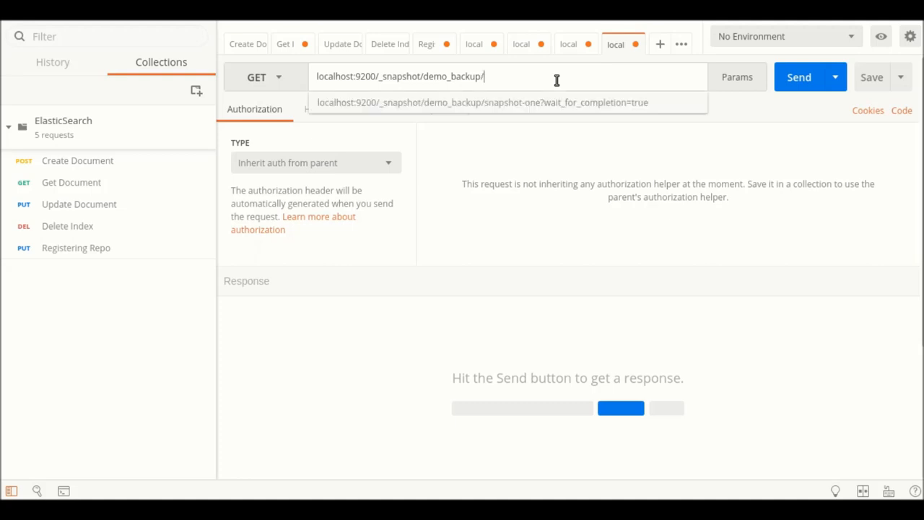
click(483, 101)
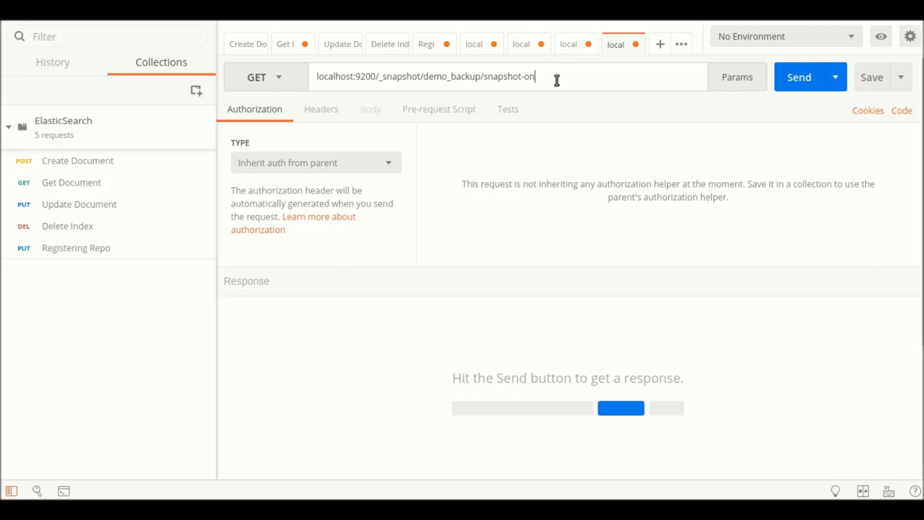
text(e)
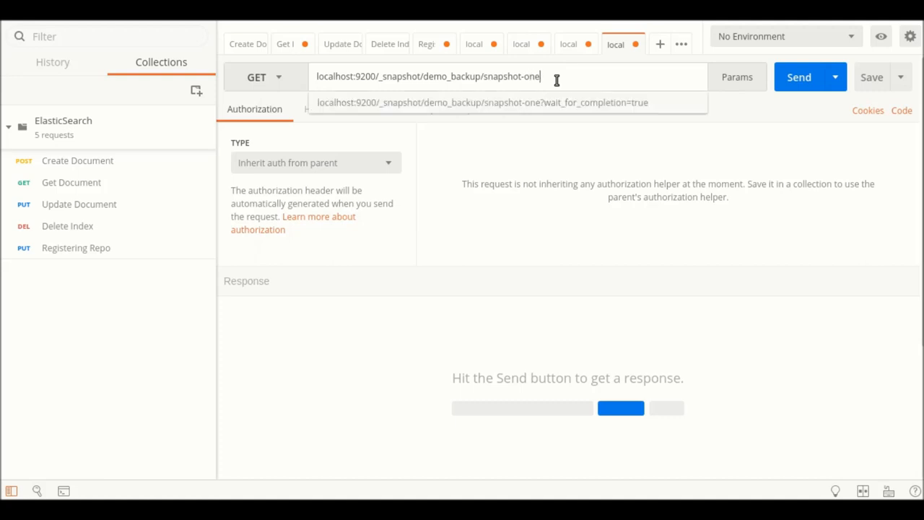
text(/_restore)
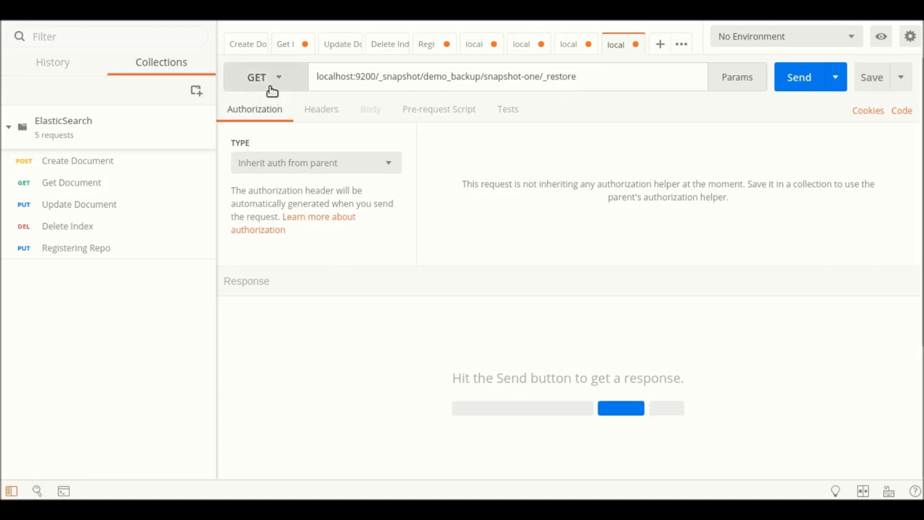
Send the restore request as POST, receiving 200 OK with accepted: true.
click(266, 78)
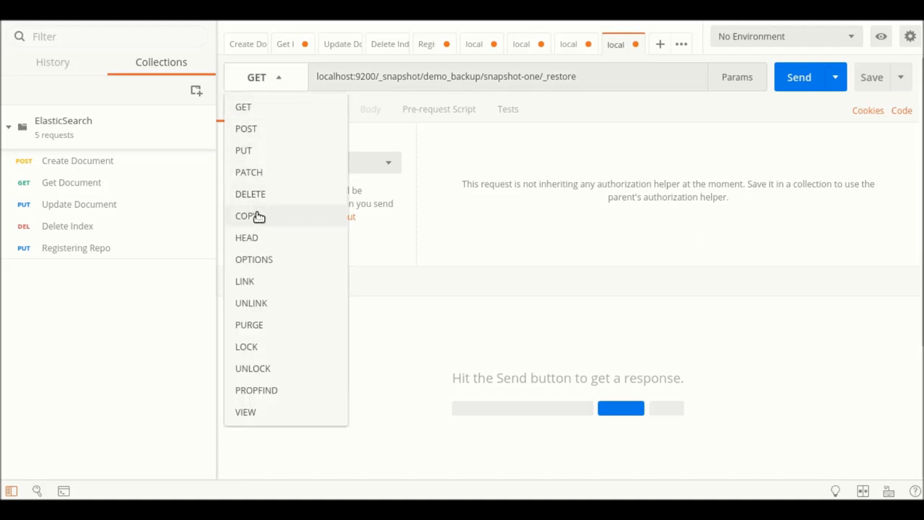
click(246, 129)
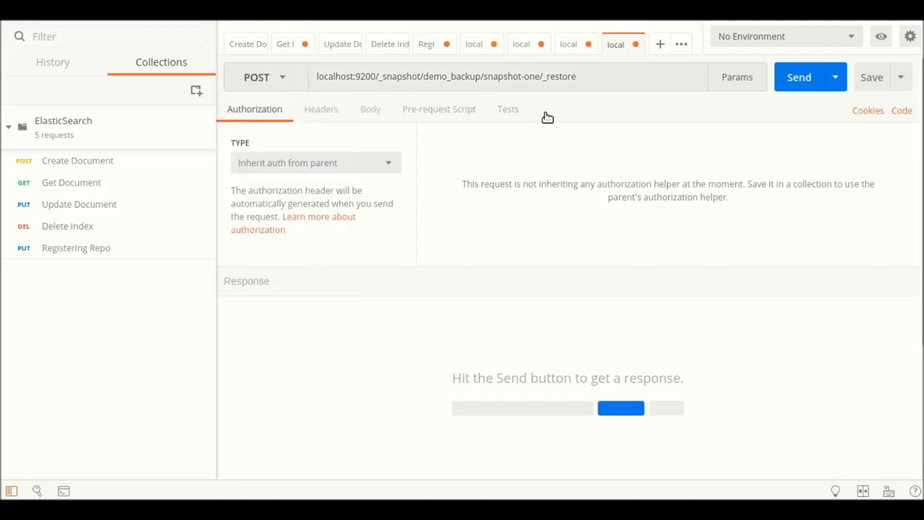
click(799, 78)
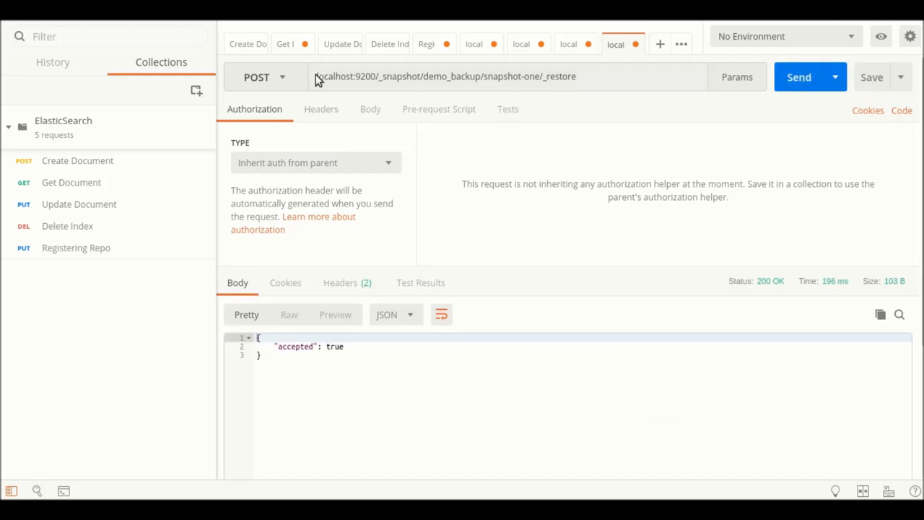
On Get Document, swap the document id for /_all and send that query.
click(286, 43)
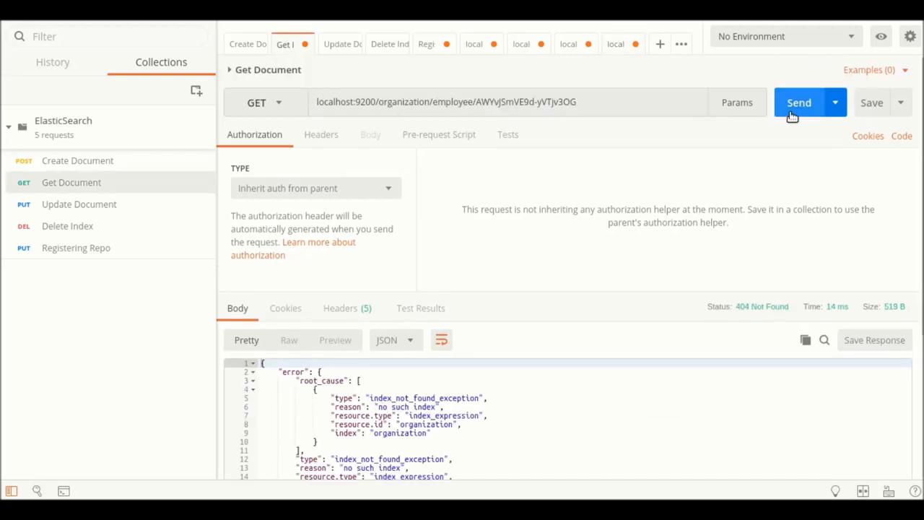
mouse_move(392, 43)
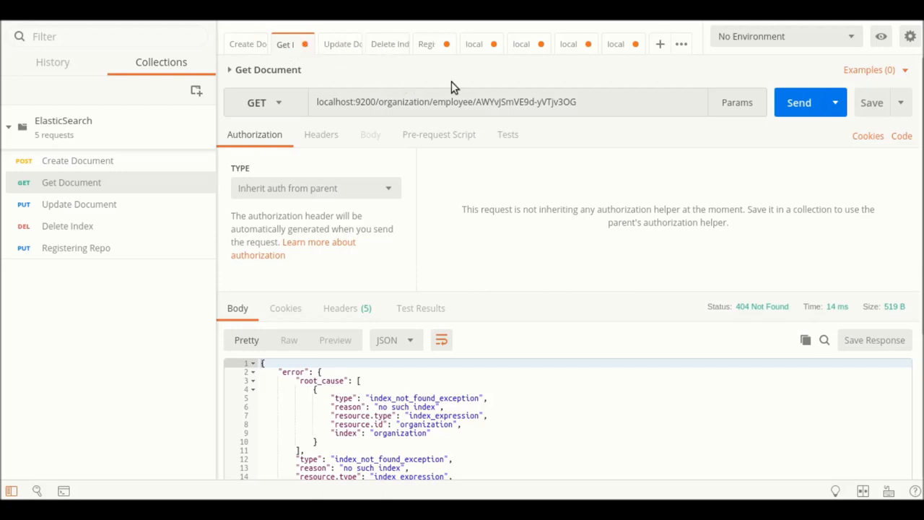
double_click(534, 101)
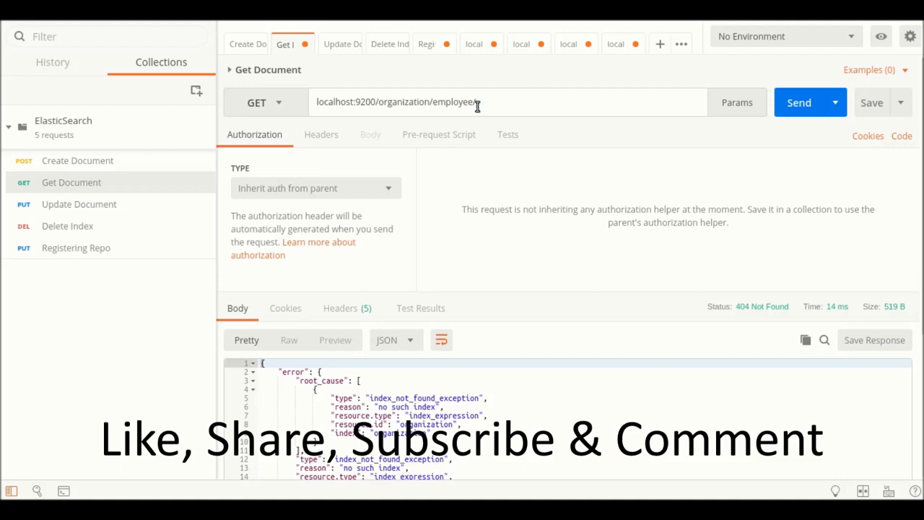
text(/_all)
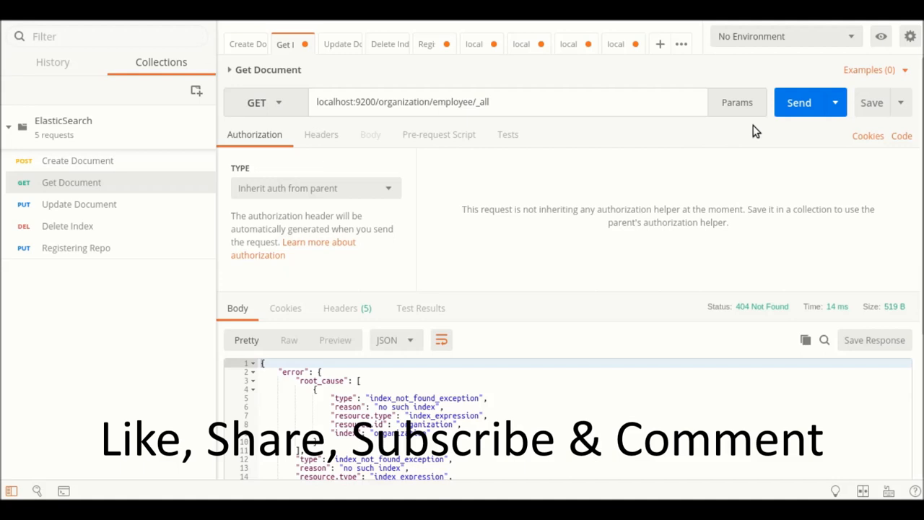
click(798, 102)
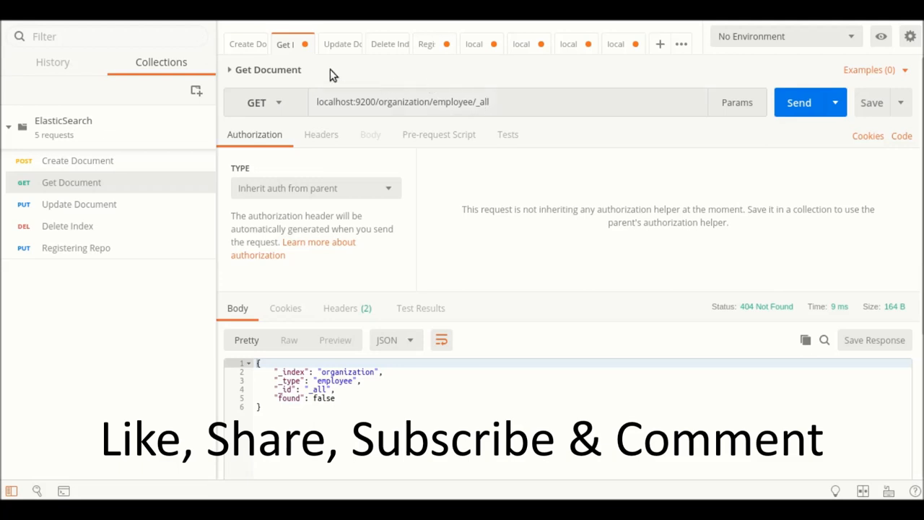
After checking Create Document, send Get Document again: 200 OK, found true, name sjtech.
click(245, 43)
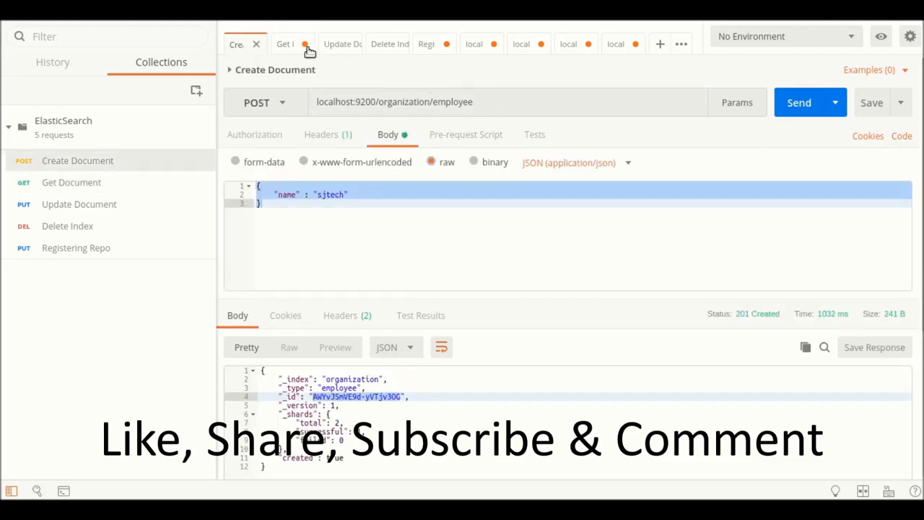
click(286, 43)
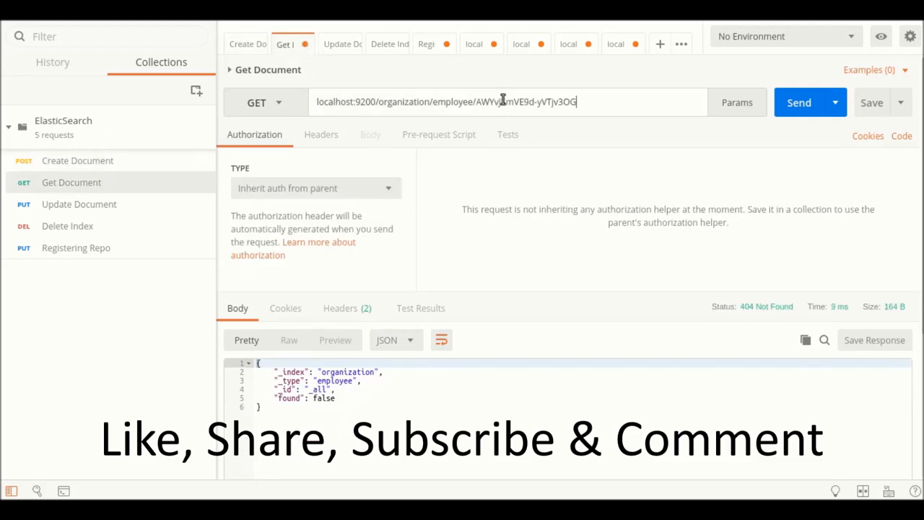
click(798, 101)
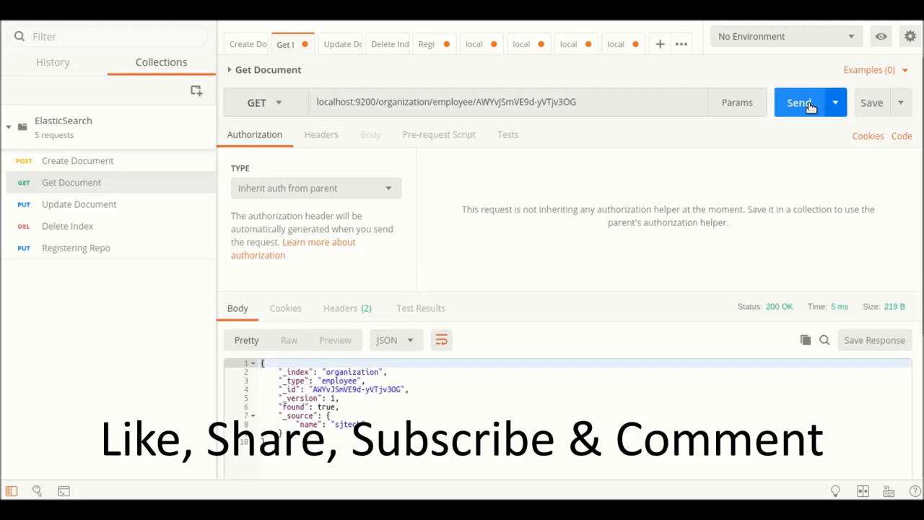